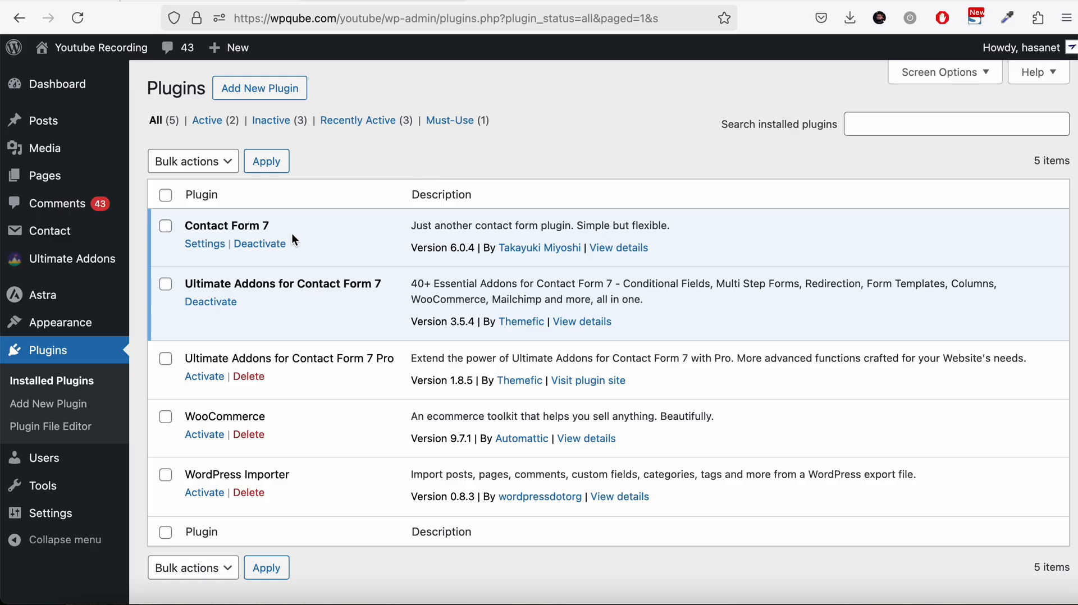
{"action": "mouse_move", "coordinate": [211, 302]}
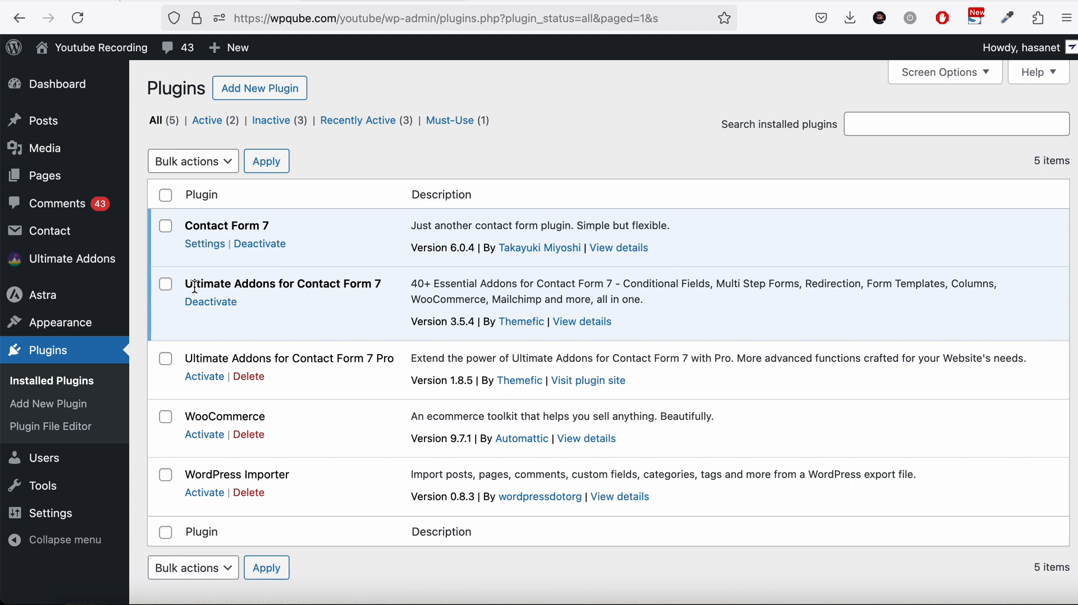
{"action": "mouse_move", "coordinate": [71, 258]}
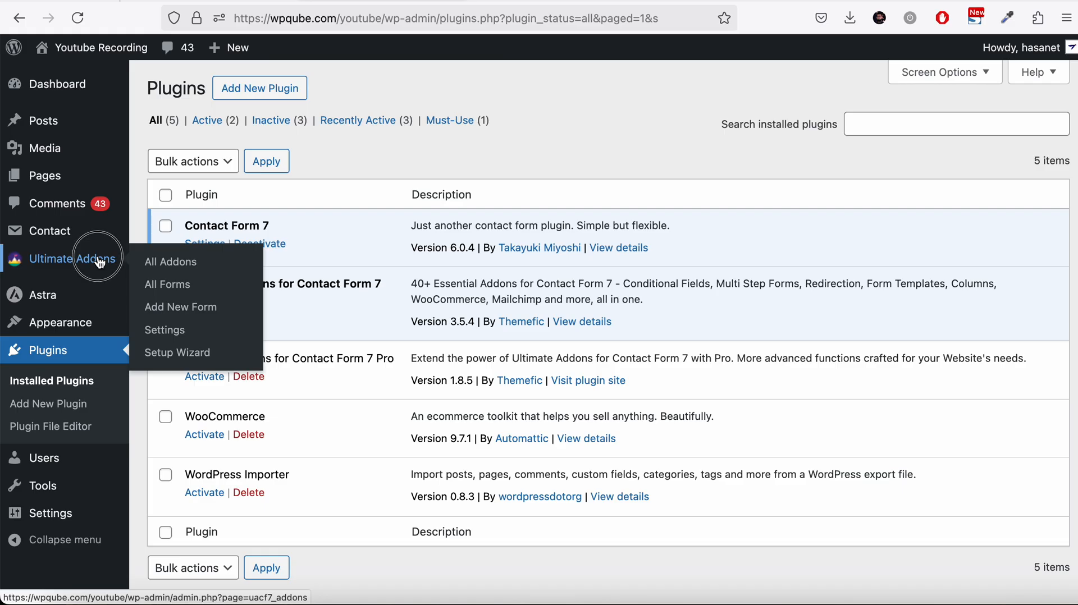
Search the Contact Form 7 addons for 'web' and enable the Pabbly/Zapier (Webhook) addon.
{"action": "left_click", "coordinate": [170, 262]}
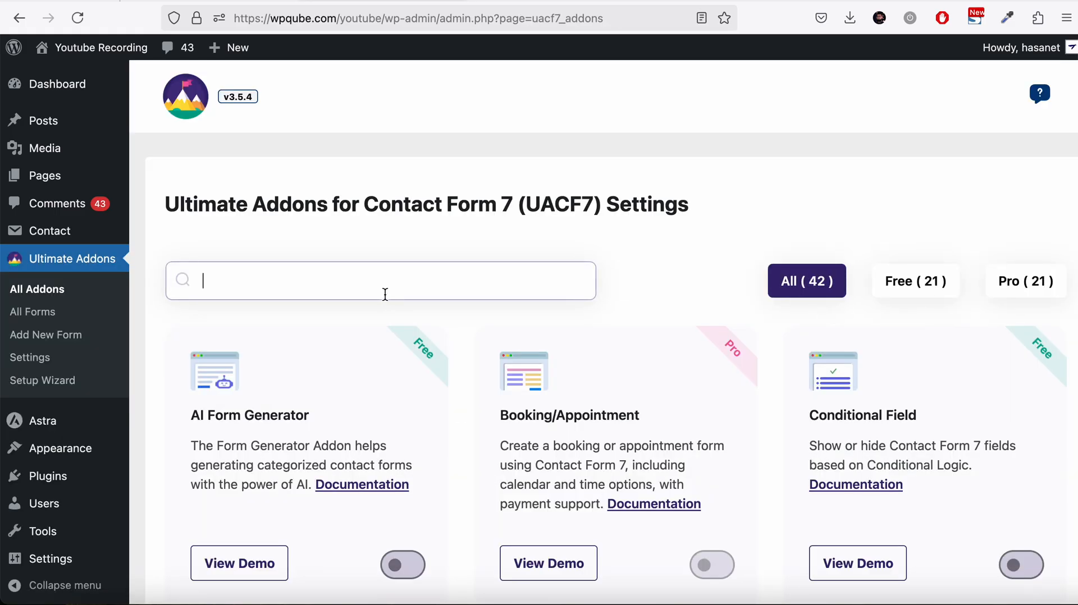
{"action": "type", "text": "web"}
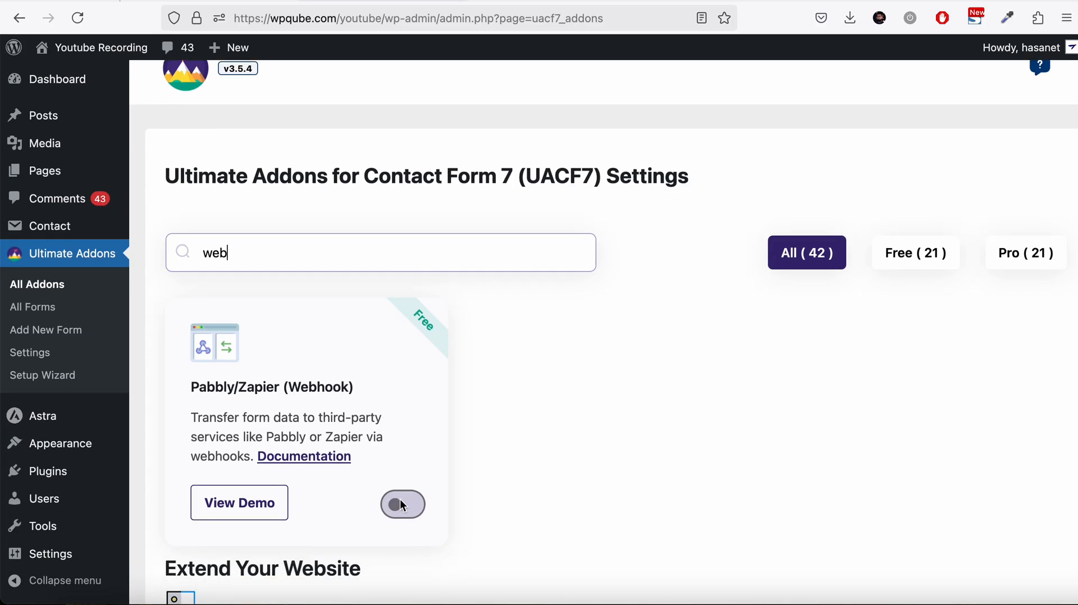
{"action": "left_click", "coordinate": [402, 504]}
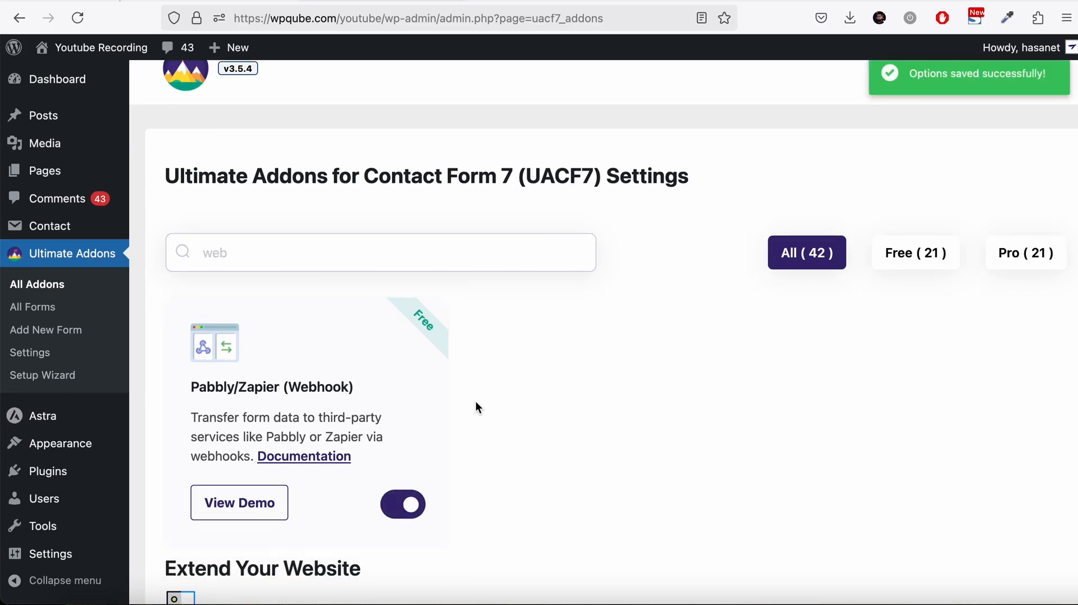
{"action": "mouse_move", "coordinate": [46, 330]}
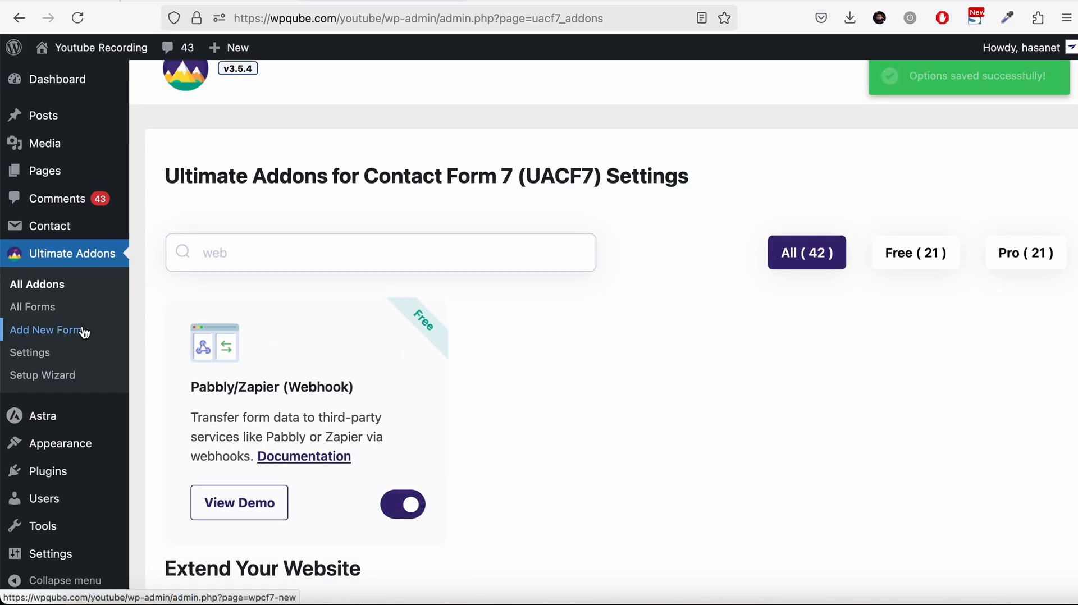
Create a new contact form titled Pabbly.
{"action": "left_click", "coordinate": [47, 331]}
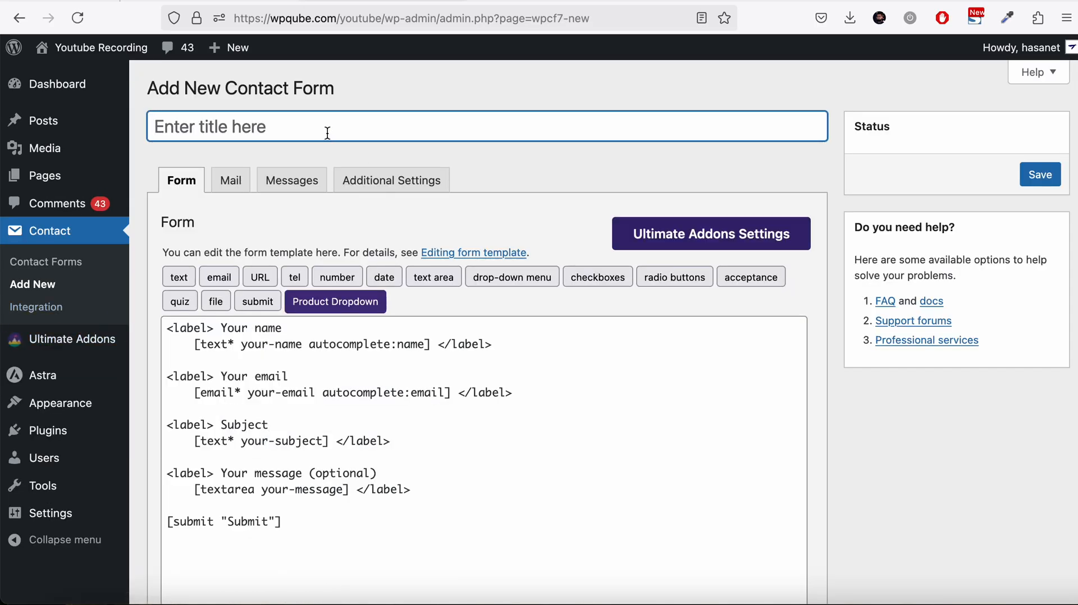
{"action": "type", "text": "Pabb"}
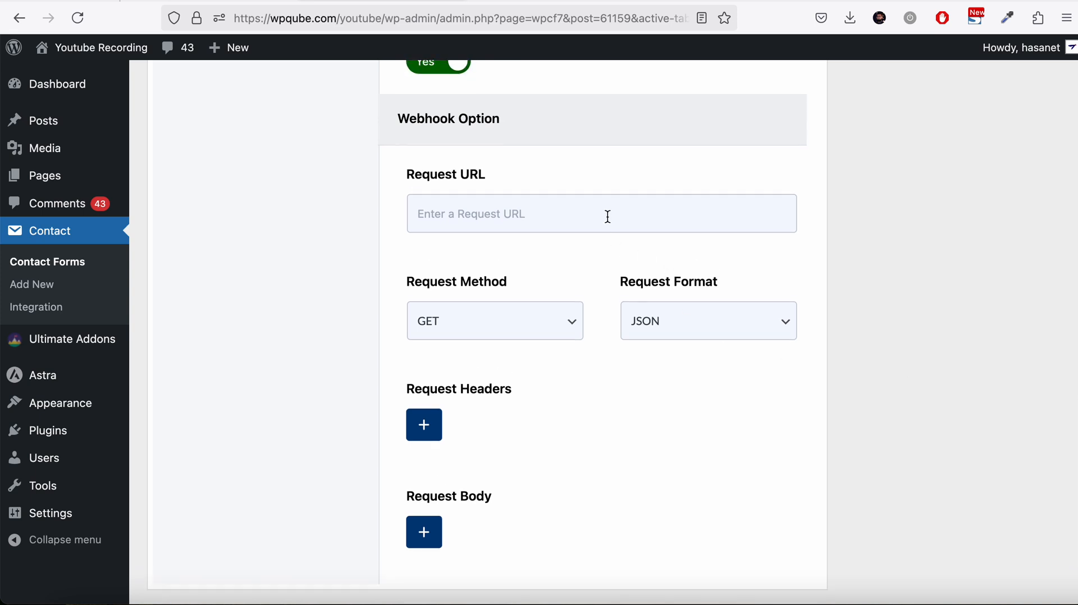
{"action": "left_click", "coordinate": [494, 321]}
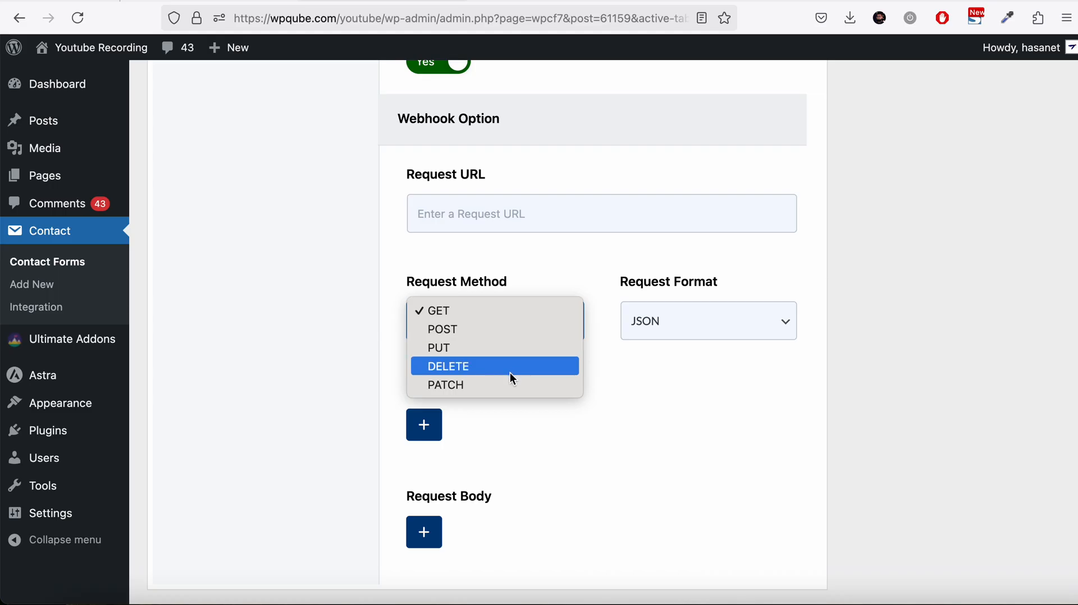
{"action": "mouse_move", "coordinate": [505, 385]}
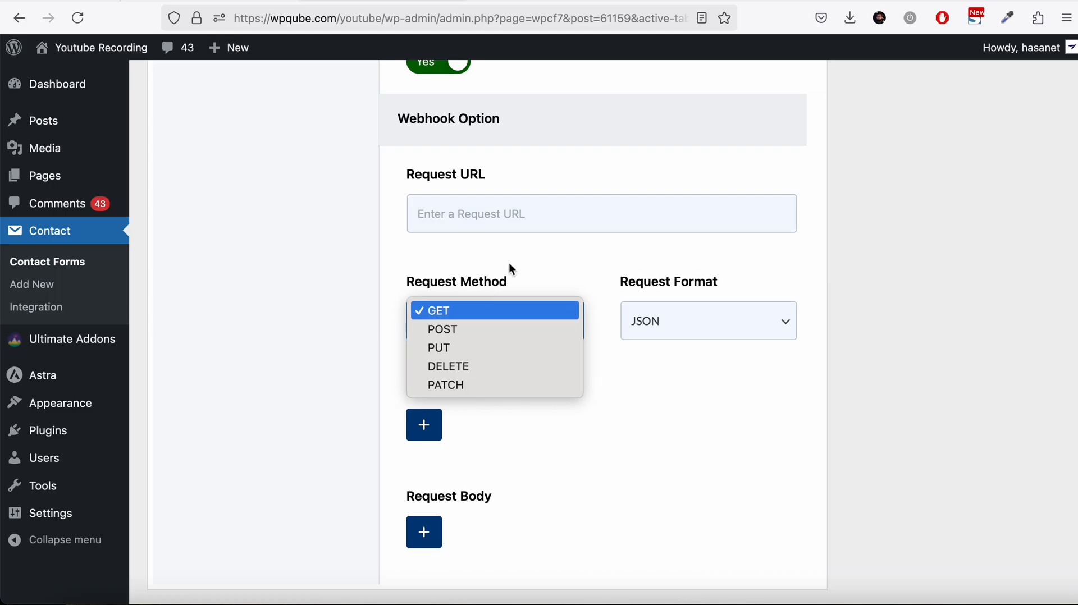
{"action": "left_click", "coordinate": [436, 310]}
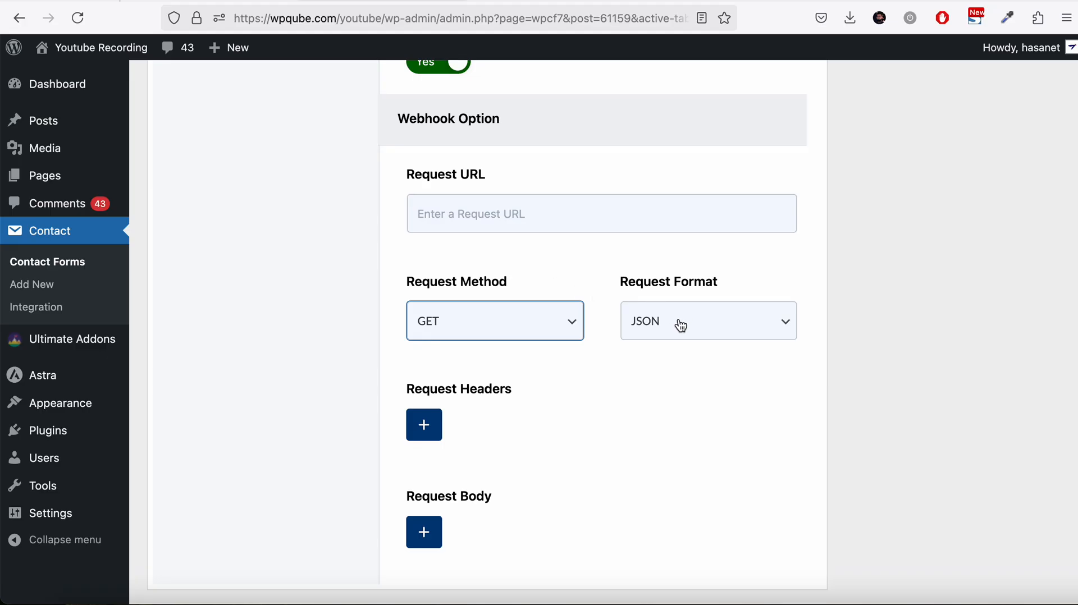
{"action": "left_click", "coordinate": [708, 321]}
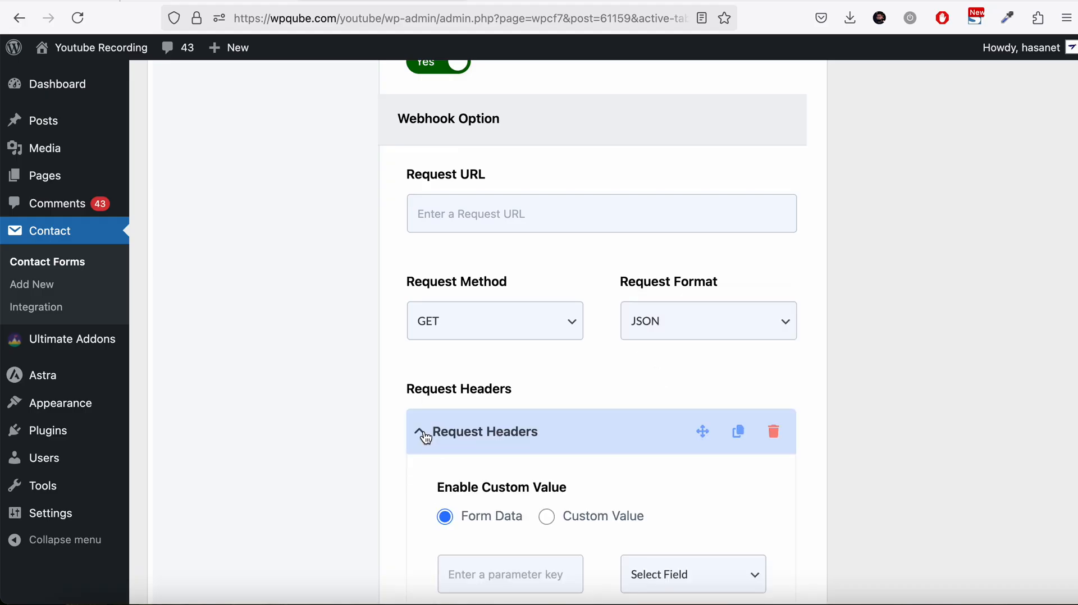
{"action": "scroll", "scroll_direction": "down", "scroll_amount": 3}
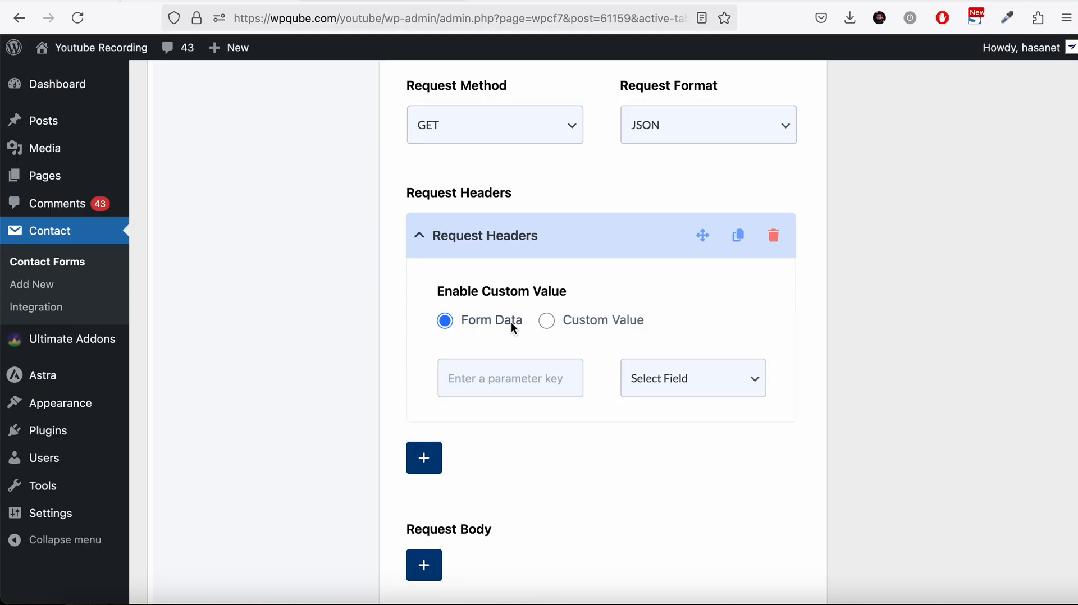
{"action": "mouse_move", "coordinate": [773, 236]}
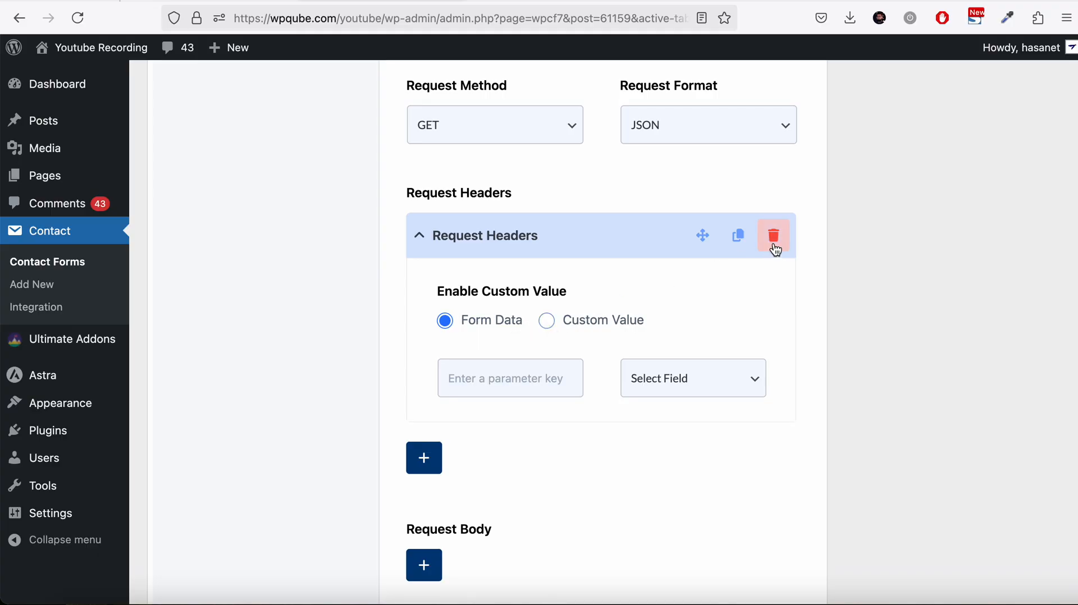
{"action": "left_click", "coordinate": [774, 235]}
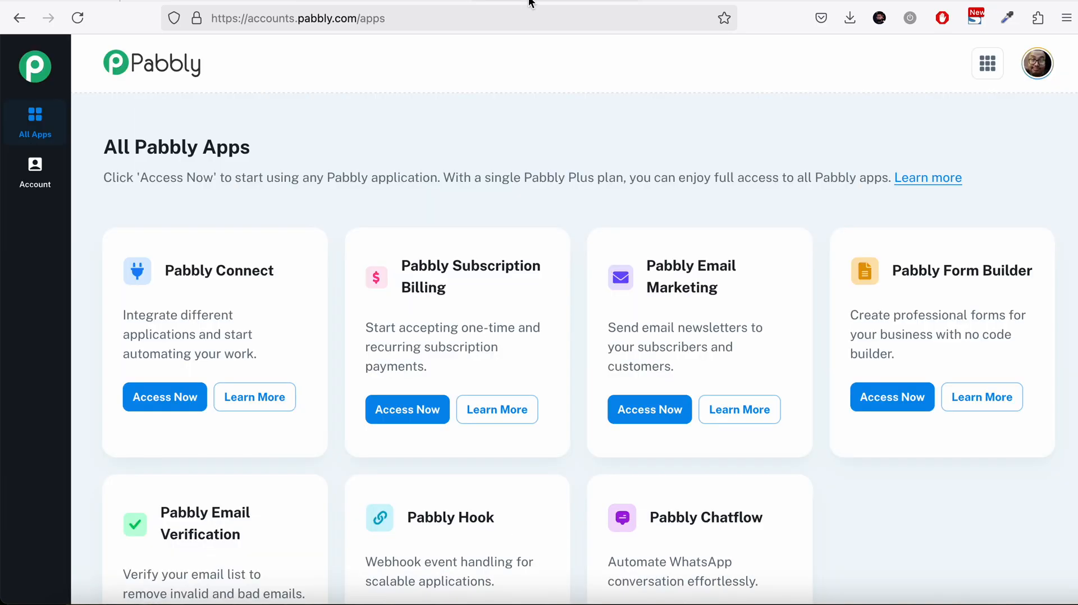
{"action": "mouse_move", "coordinate": [278, 98]}
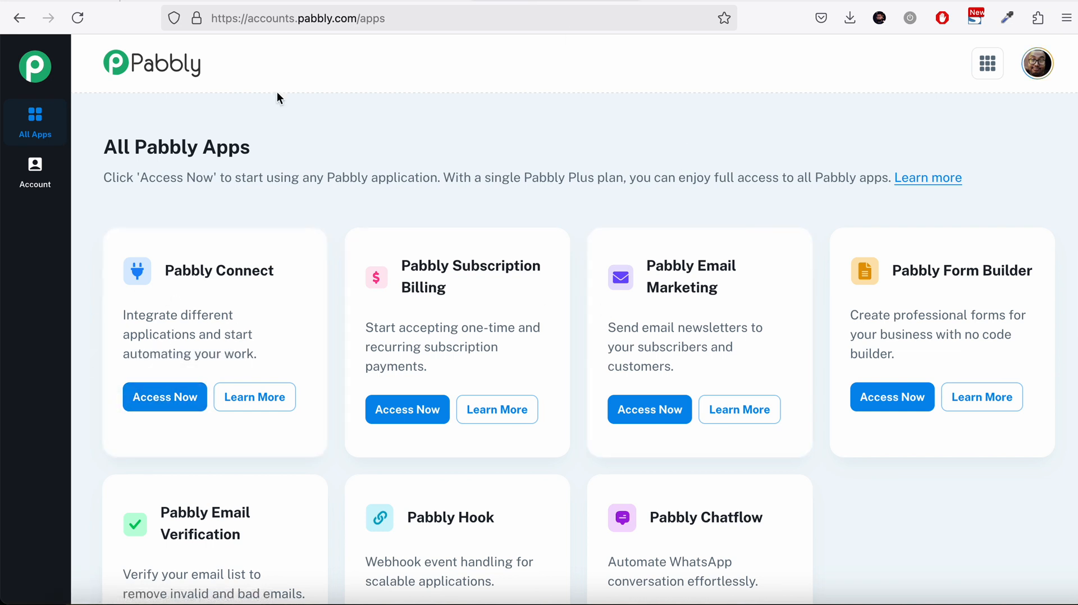
{"action": "mouse_move", "coordinate": [199, 349]}
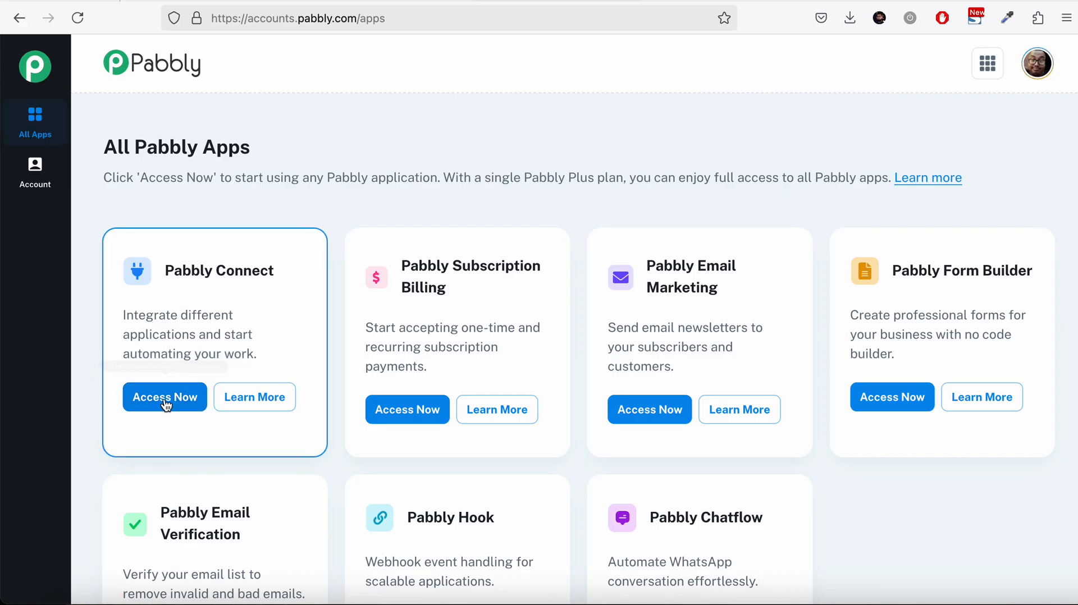
Launch Pabbly Connect from the All Pabbly Apps page.
{"action": "left_click", "coordinate": [164, 397]}
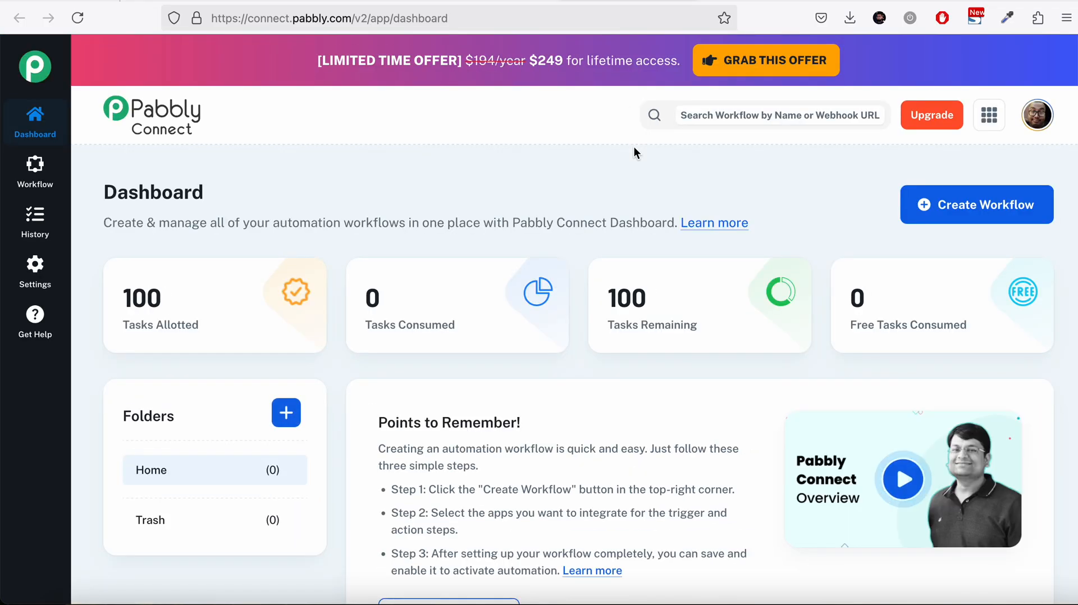
{"action": "mouse_move", "coordinate": [976, 207]}
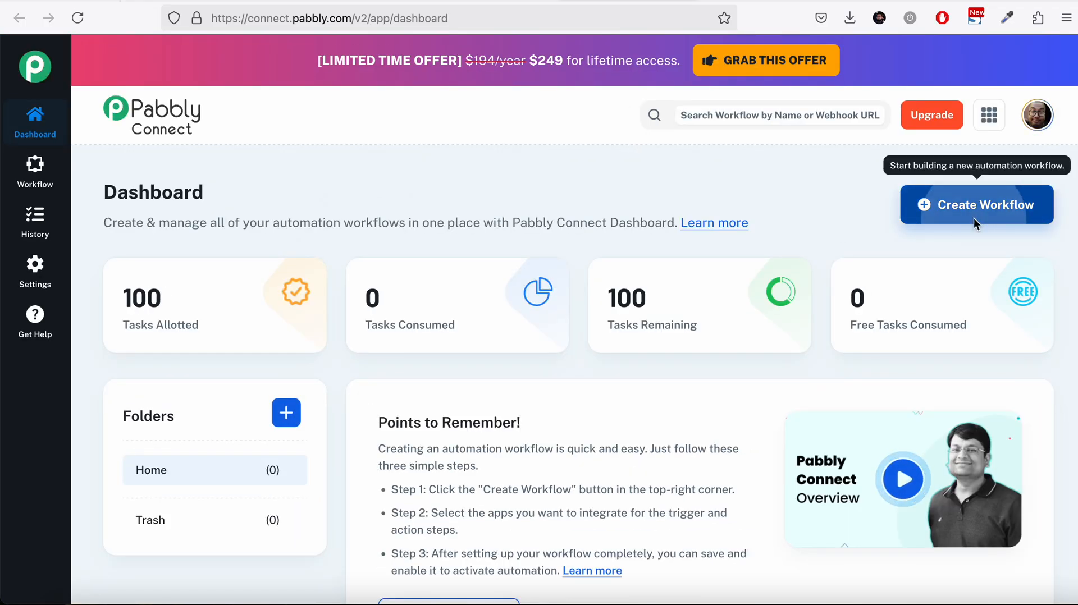
Create the 'CF7 Workflow' in the Home folder and go to its editor.
{"action": "left_click", "coordinate": [976, 204]}
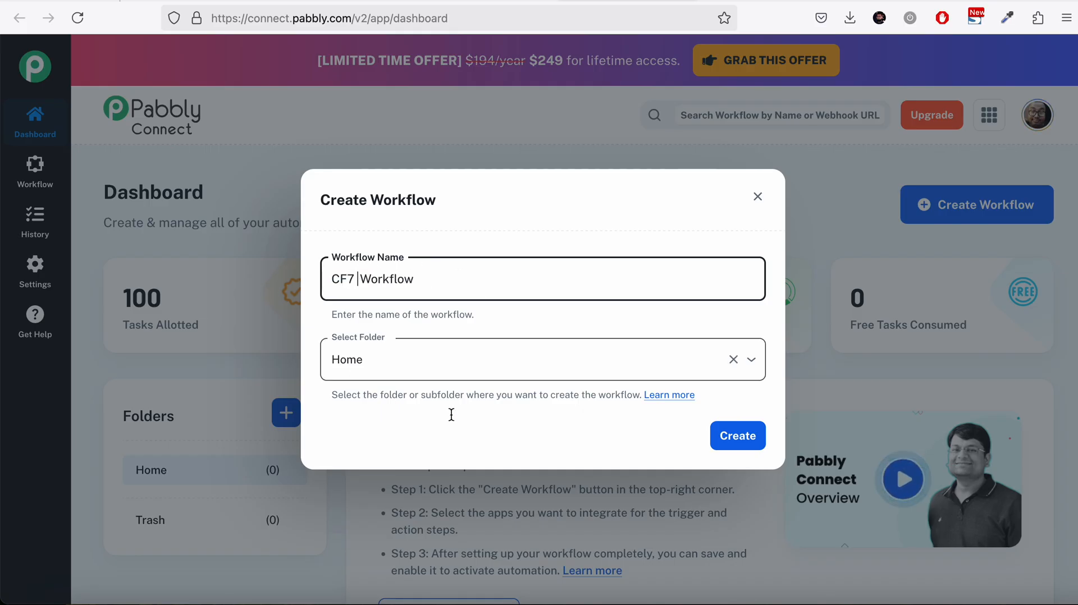
{"action": "left_click", "coordinate": [737, 435]}
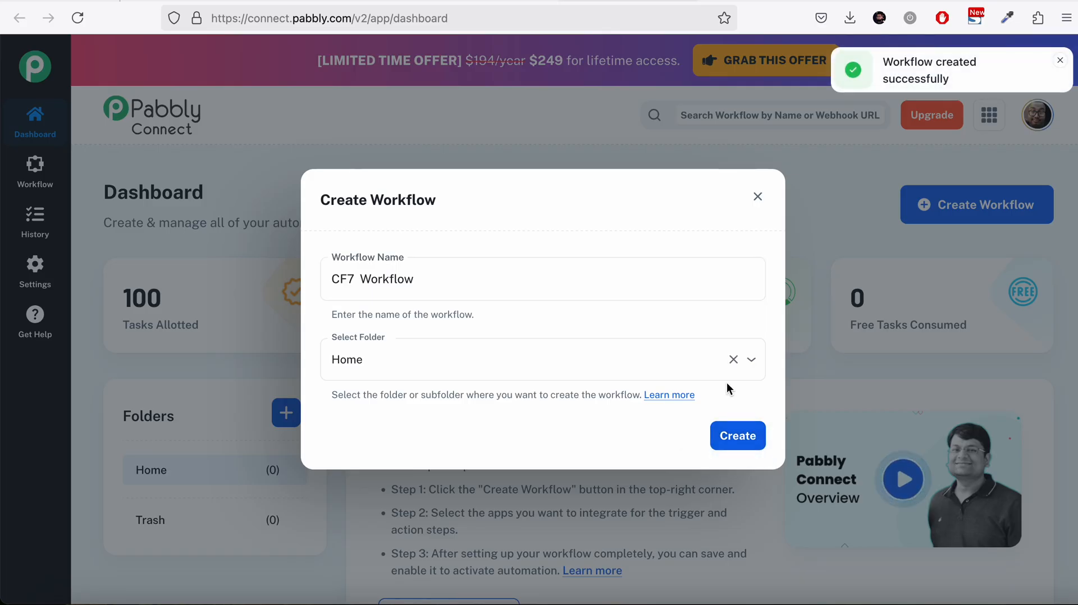
{"action": "left_click", "coordinate": [737, 435]}
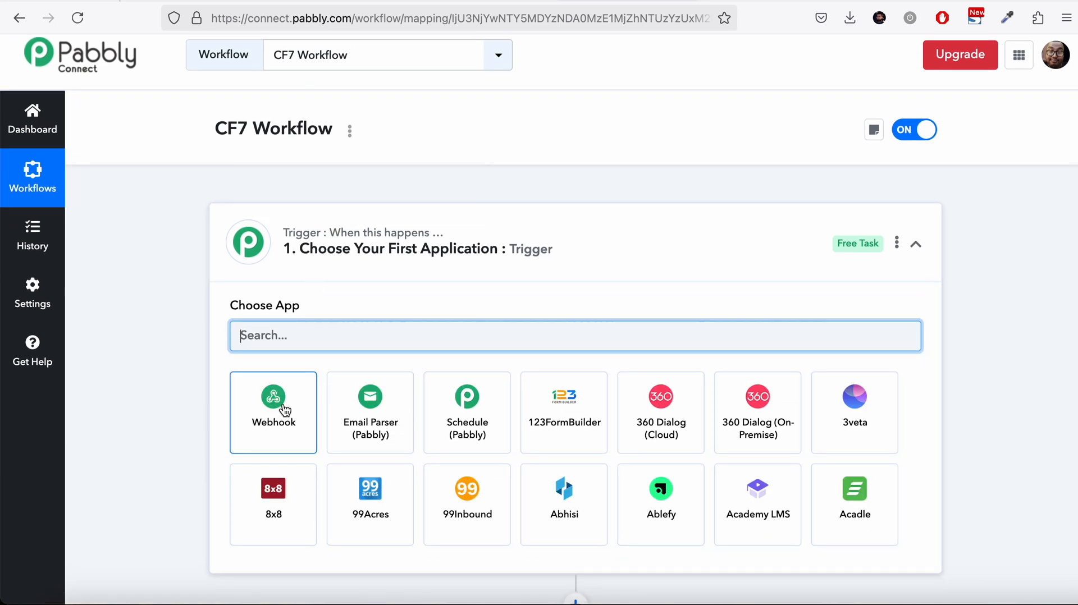
{"action": "mouse_move", "coordinate": [284, 437]}
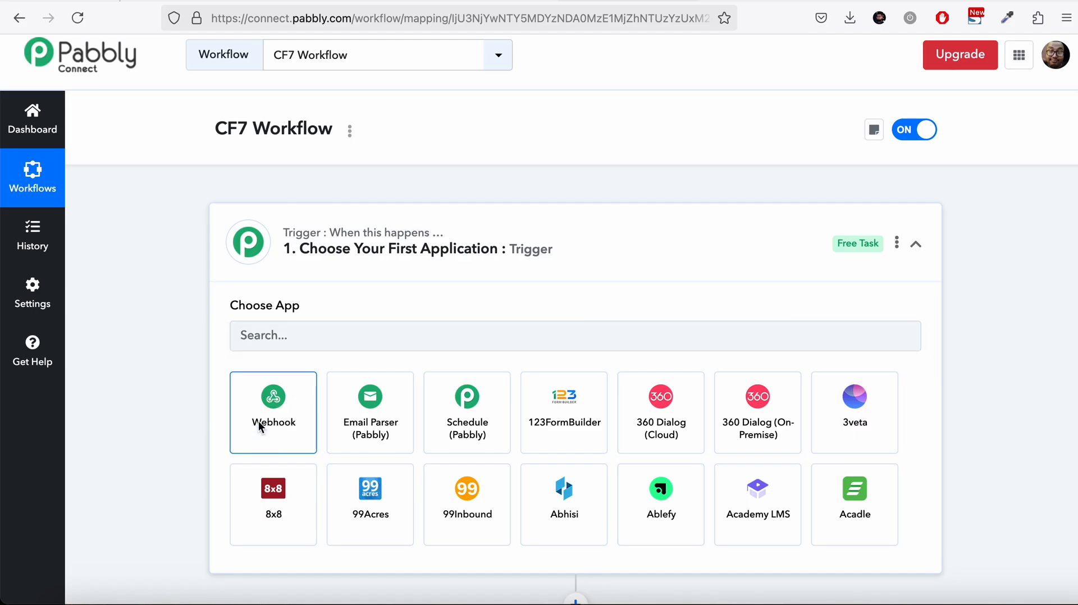
Set the trigger to Webhook with Catch Webhook (Preferred) and copy the webhook URL.
{"action": "left_click", "coordinate": [273, 412]}
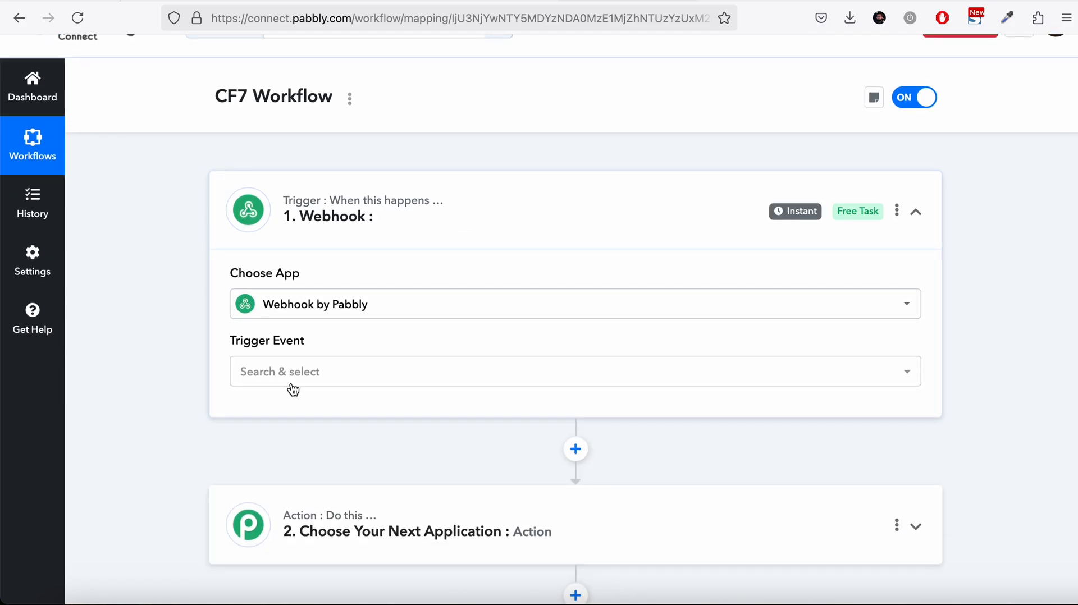
{"action": "left_click", "coordinate": [576, 372]}
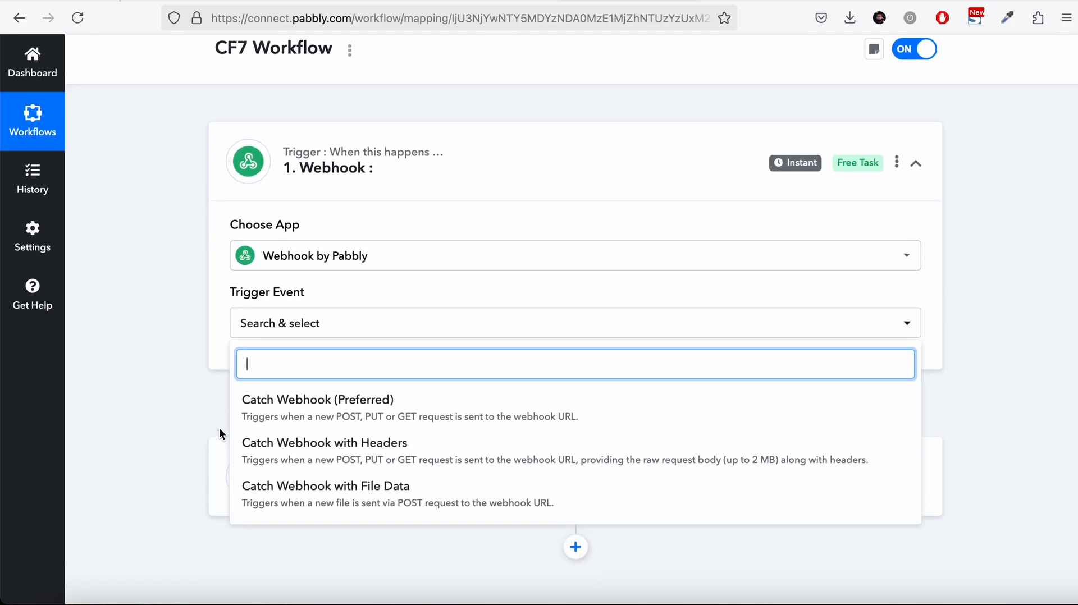
{"action": "scroll", "scroll_direction": "down", "scroll_amount": 3}
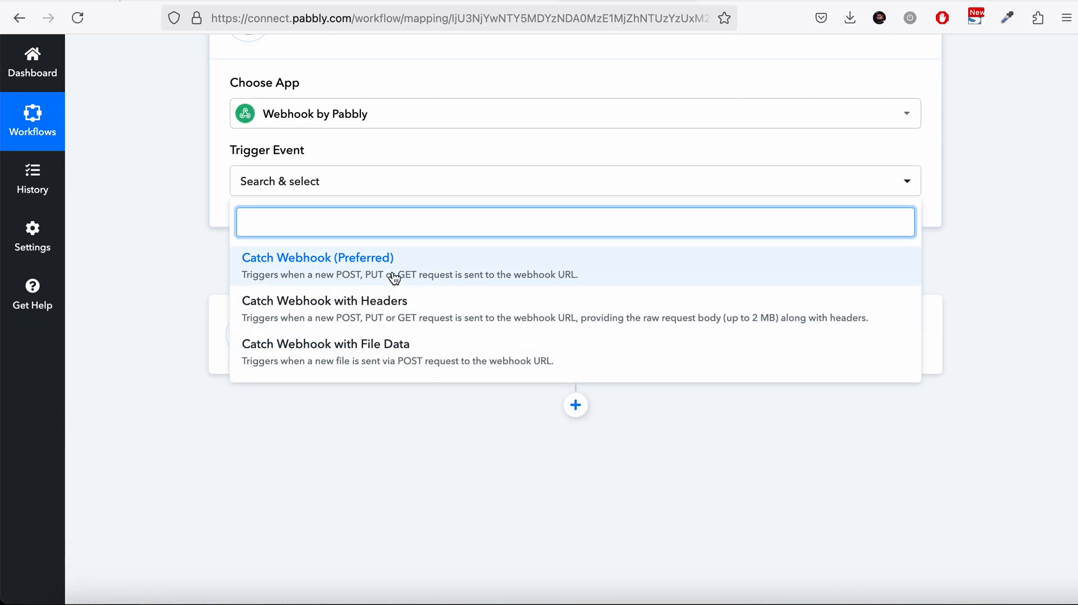
{"action": "left_click", "coordinate": [317, 257]}
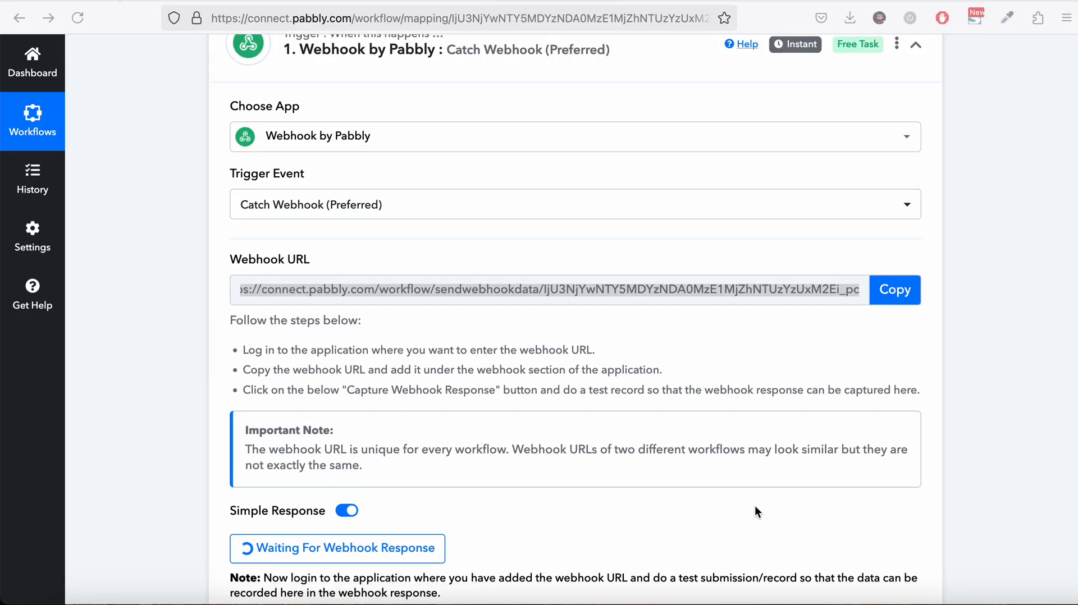
{"action": "left_click", "coordinate": [548, 290]}
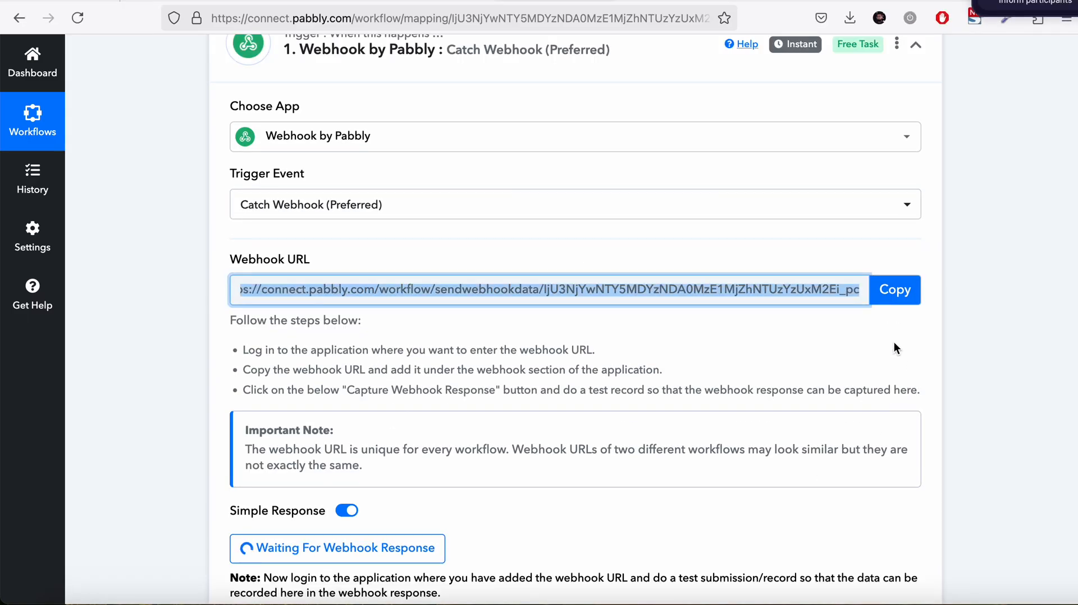
{"action": "left_click", "coordinate": [894, 290]}
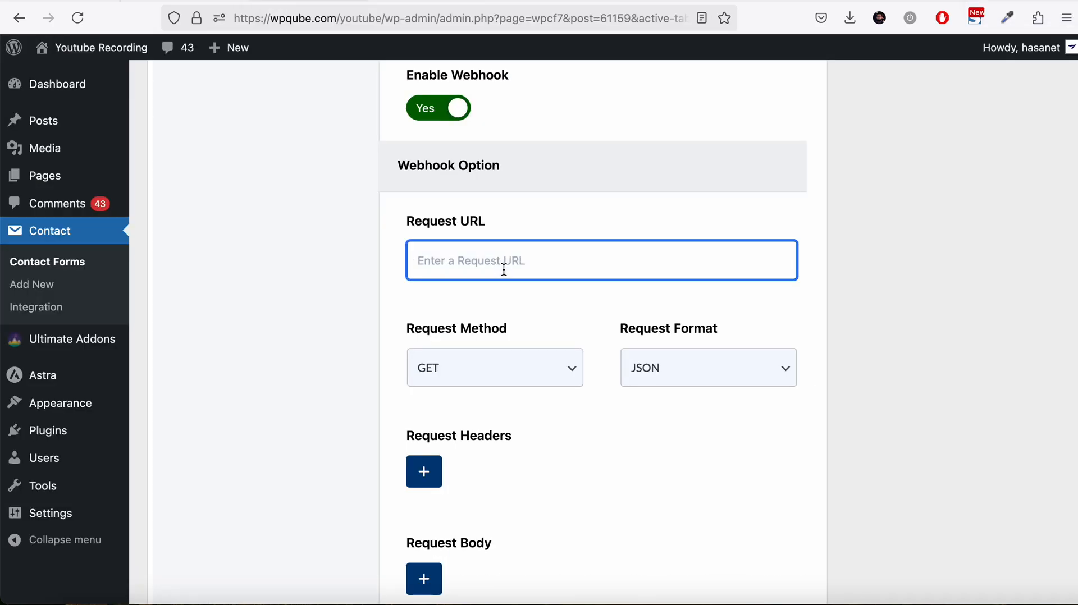
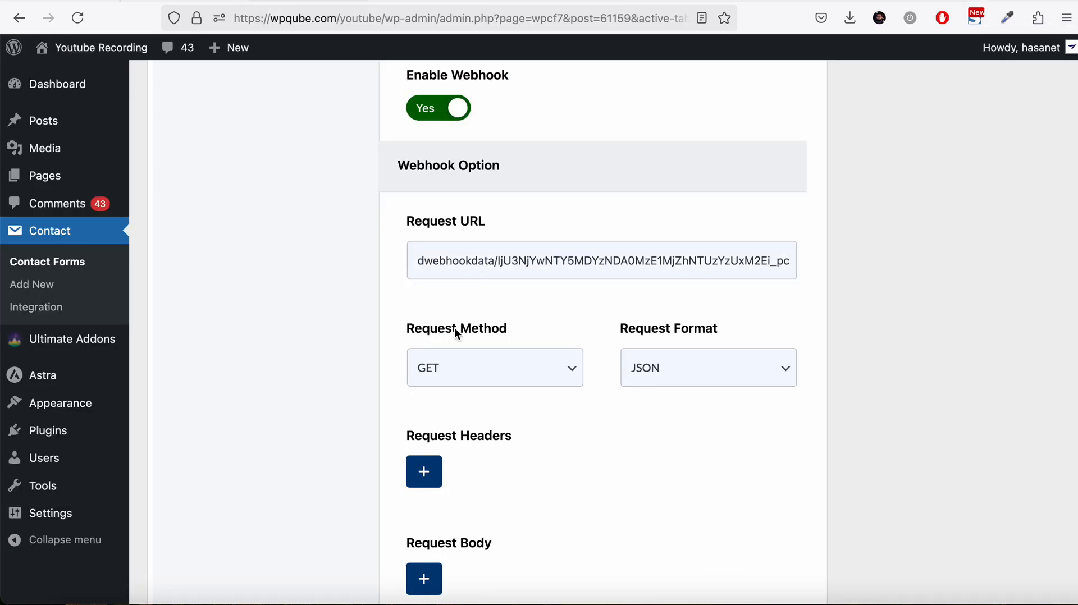
Paste the Pabbly webhook URL into the form's webhook settings and set the method to POST.
{"action": "left_click", "coordinate": [494, 368]}
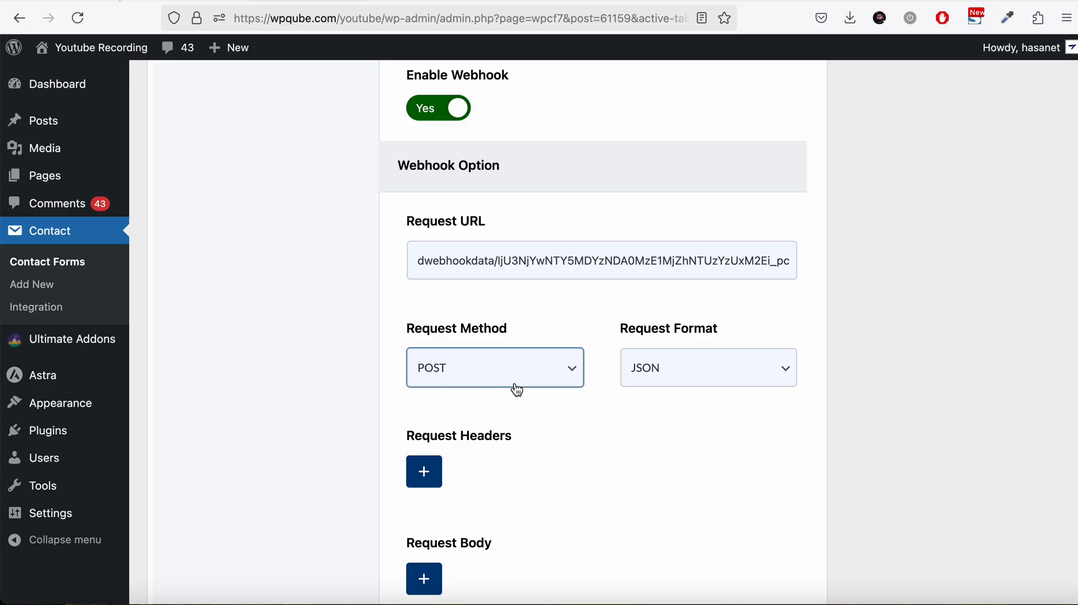
{"action": "scroll", "scroll_direction": "down", "scroll_amount": 3}
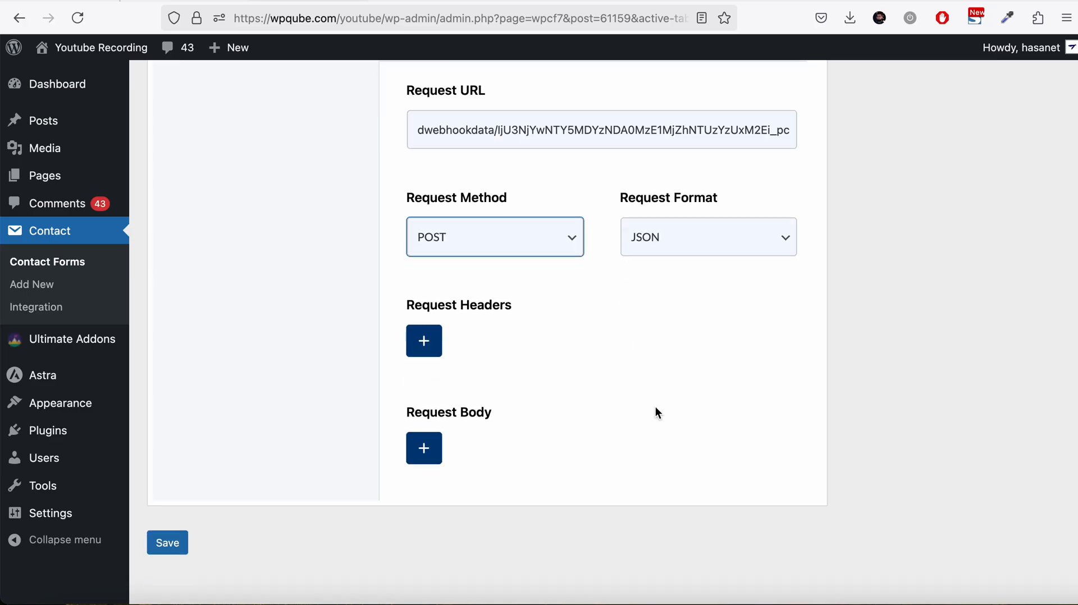
{"action": "scroll", "scroll_direction": "down", "scroll_amount": 3}
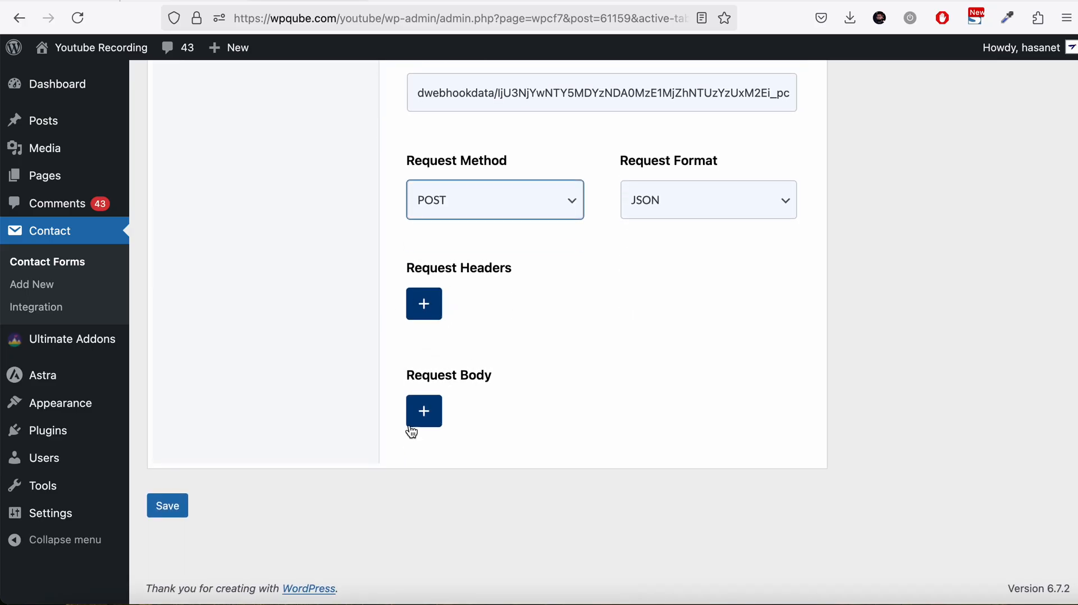
Add request body rows mapping Name to your-name and Email to your-email.
{"action": "left_click", "coordinate": [423, 410]}
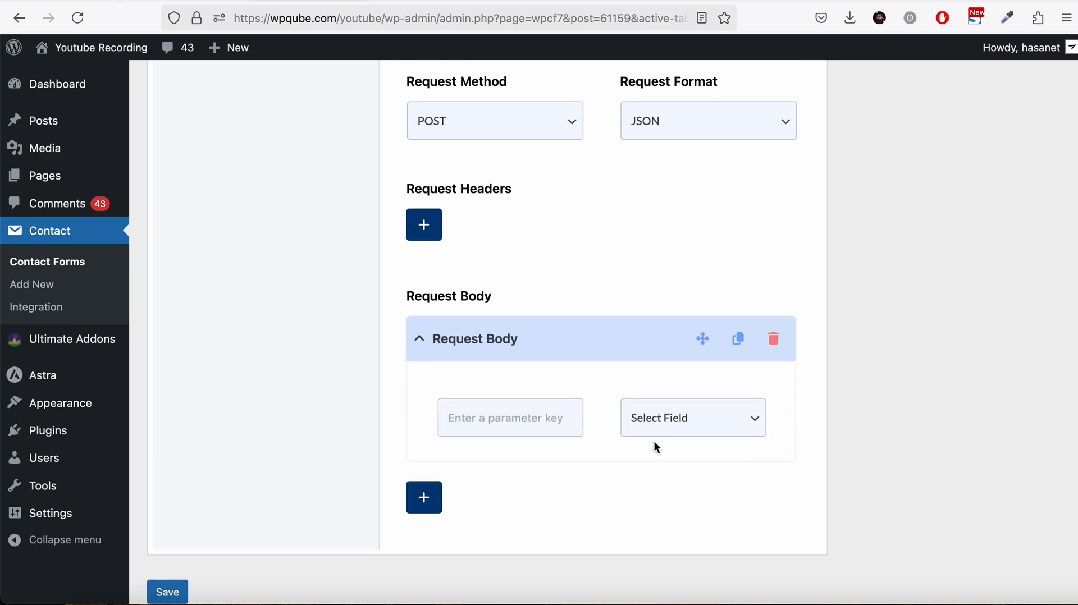
{"action": "left_click", "coordinate": [511, 418]}
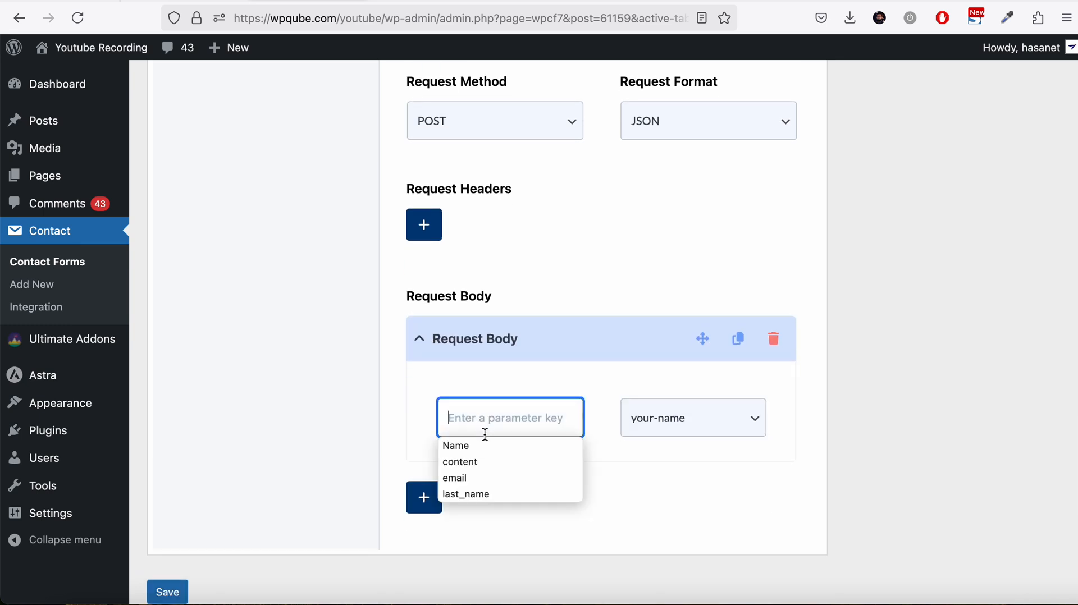
{"action": "left_click", "coordinate": [455, 445]}
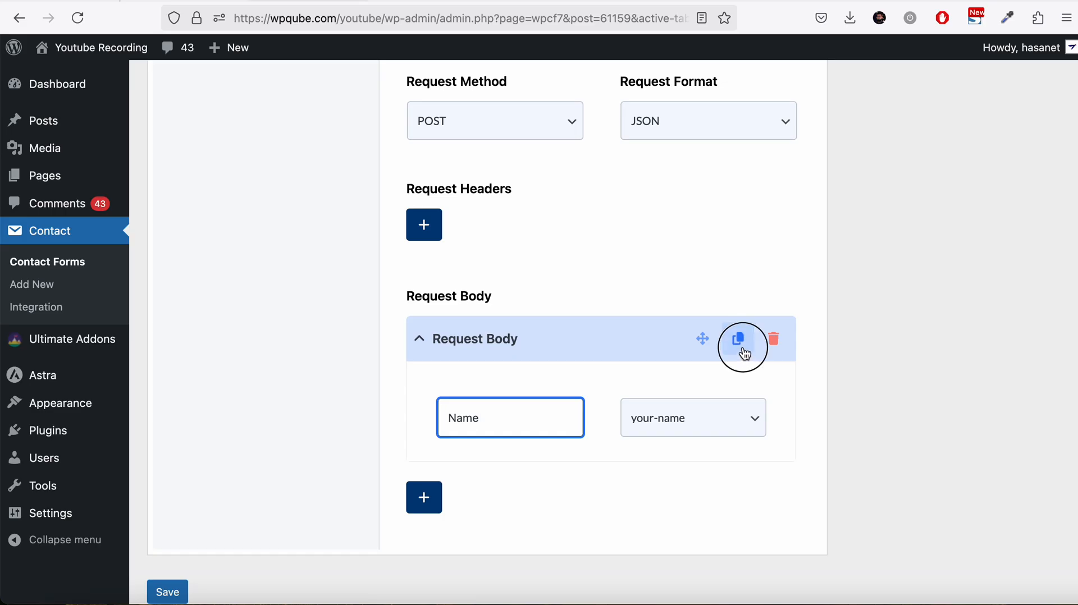
{"action": "left_click", "coordinate": [739, 338]}
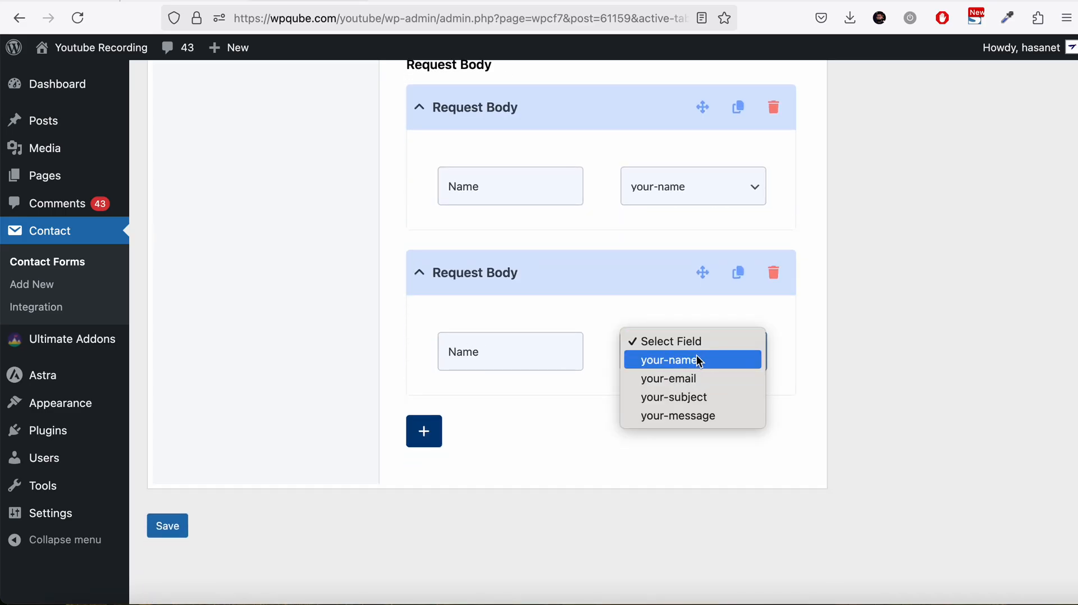
{"action": "left_click", "coordinate": [668, 379]}
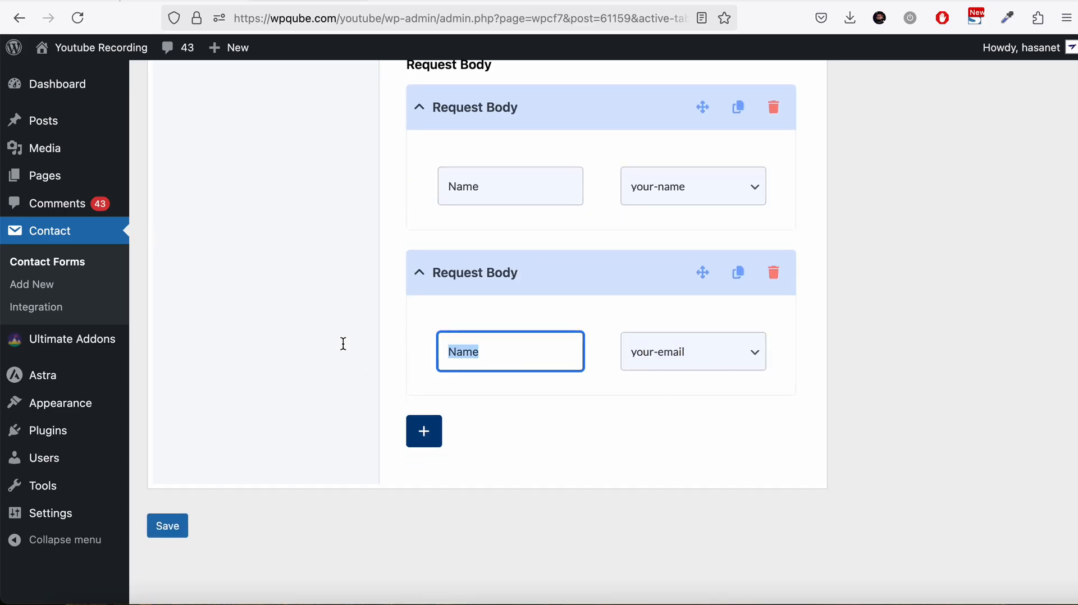
{"action": "left_click", "coordinate": [511, 352]}
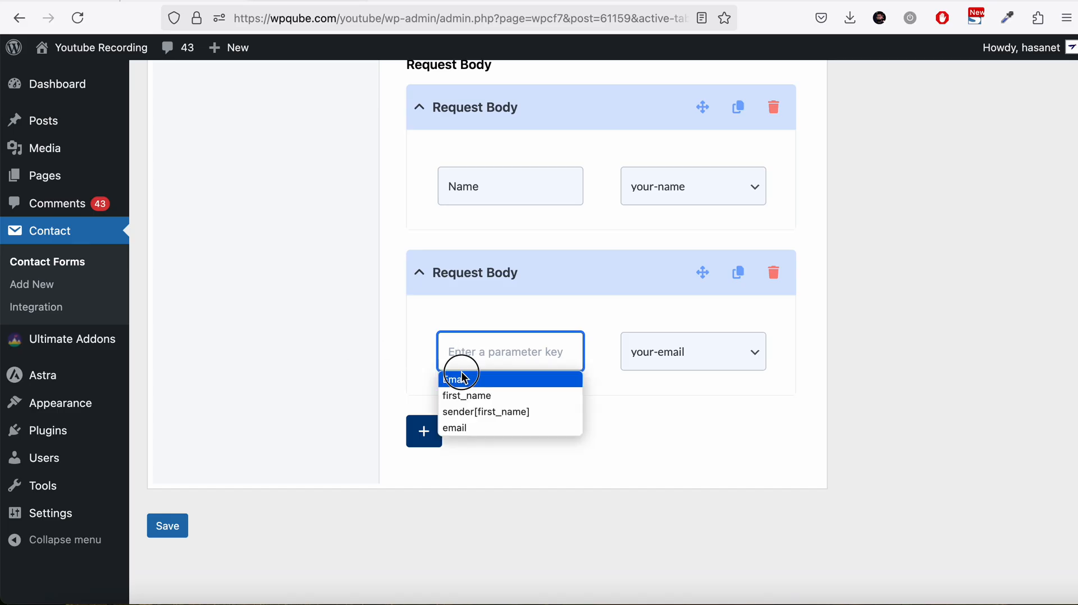
Add rows mapping Subject to your-subject and Message to your-message.
{"action": "left_click", "coordinate": [459, 379]}
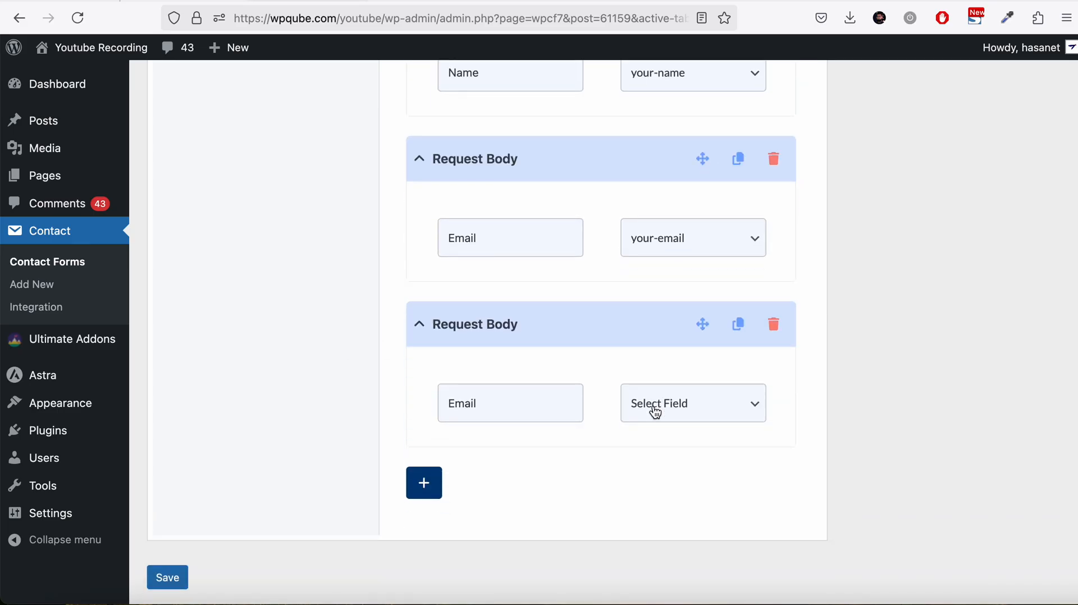
{"action": "left_click", "coordinate": [692, 403]}
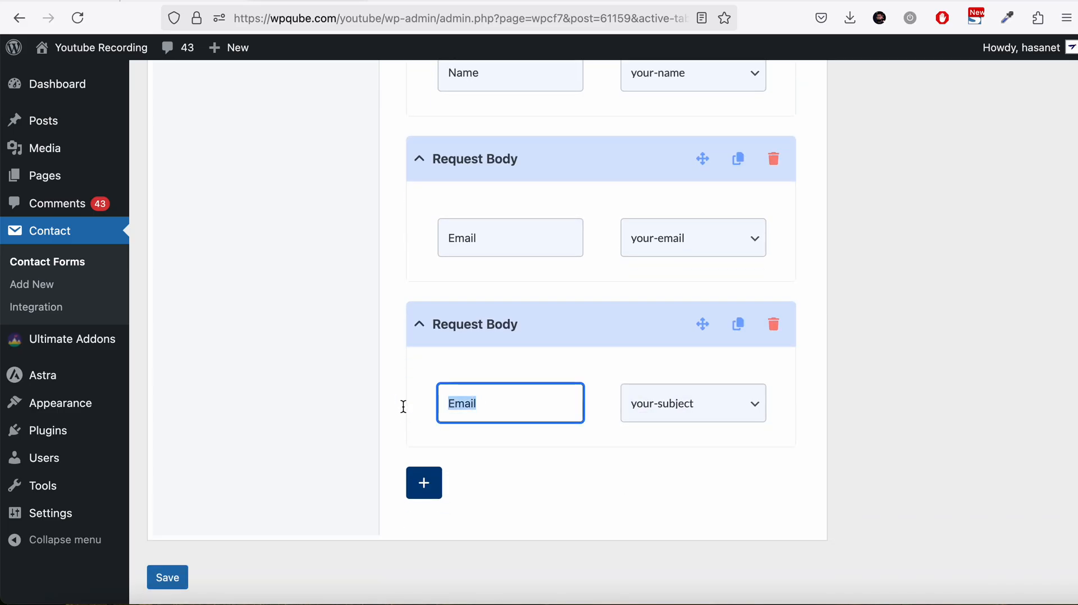
{"action": "type", "text": "Subject"}
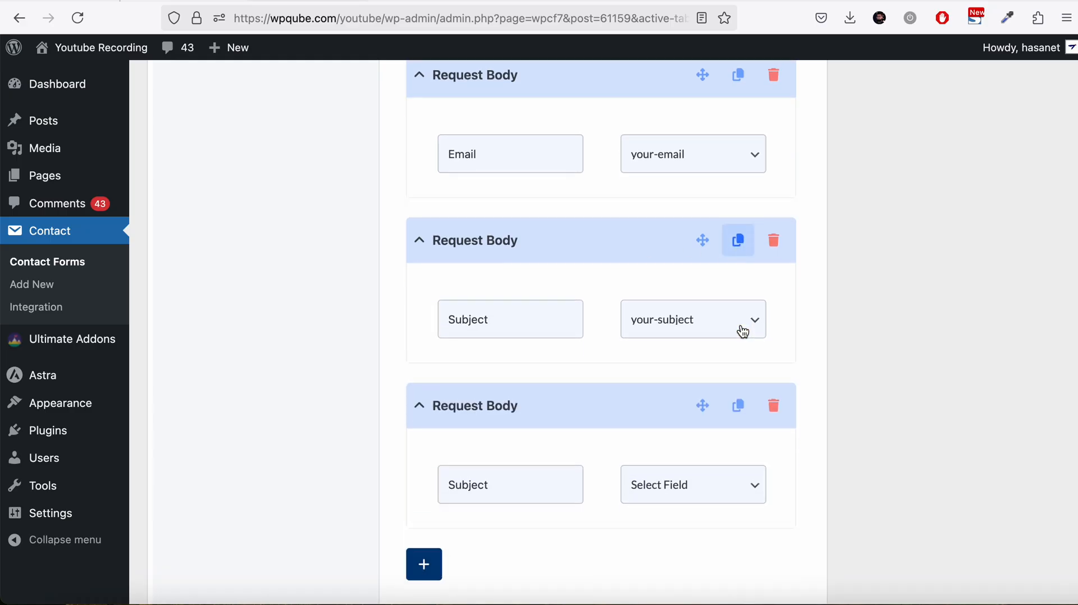
{"action": "left_click", "coordinate": [692, 484]}
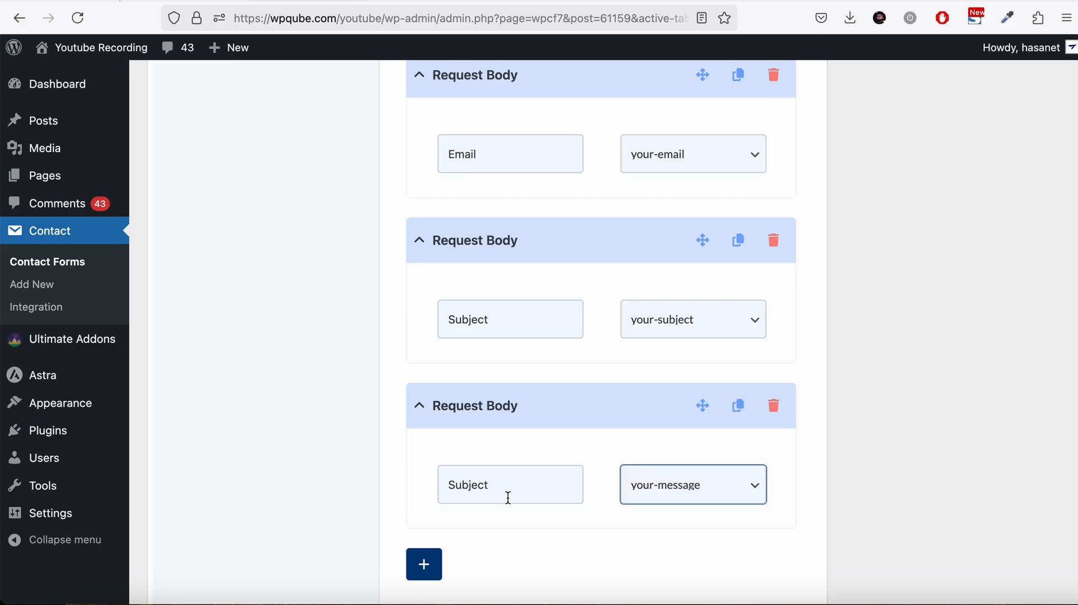
{"action": "type", "text": "Message"}
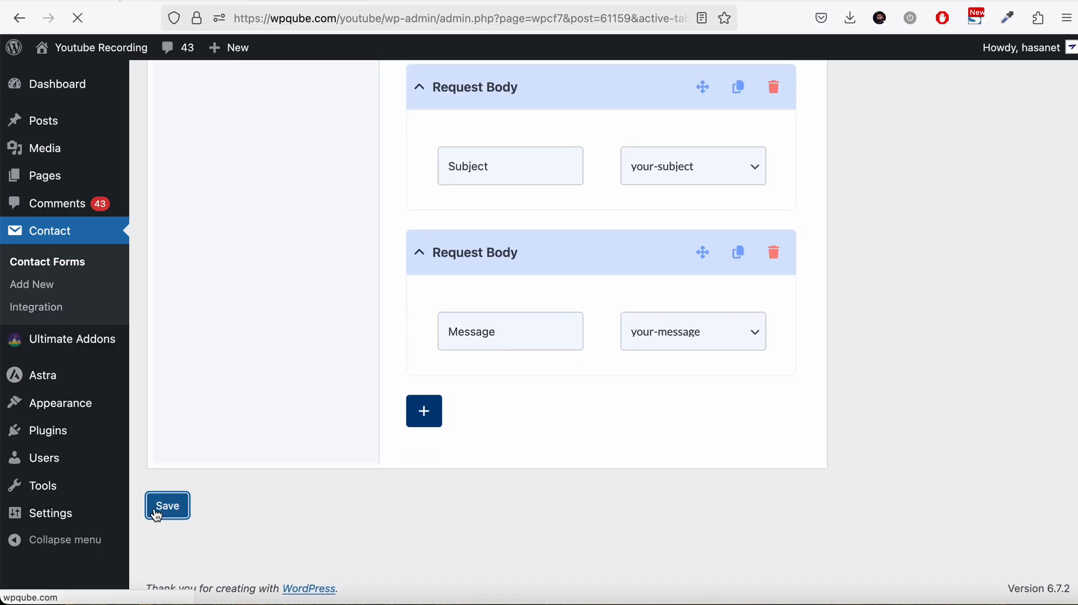
Save the mappings, then publish and view a 'Pabbly' page with shortcode [contact-form-7 id="af5d6d8" title="Pabbly"].
{"action": "left_click", "coordinate": [166, 505]}
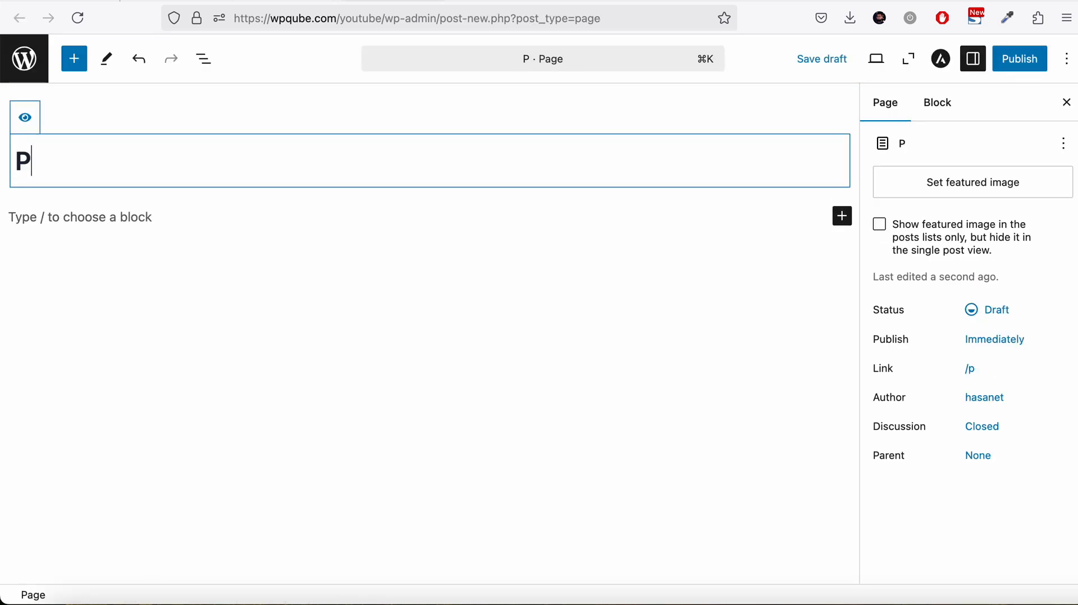
{"action": "type", "text": "abbly"}
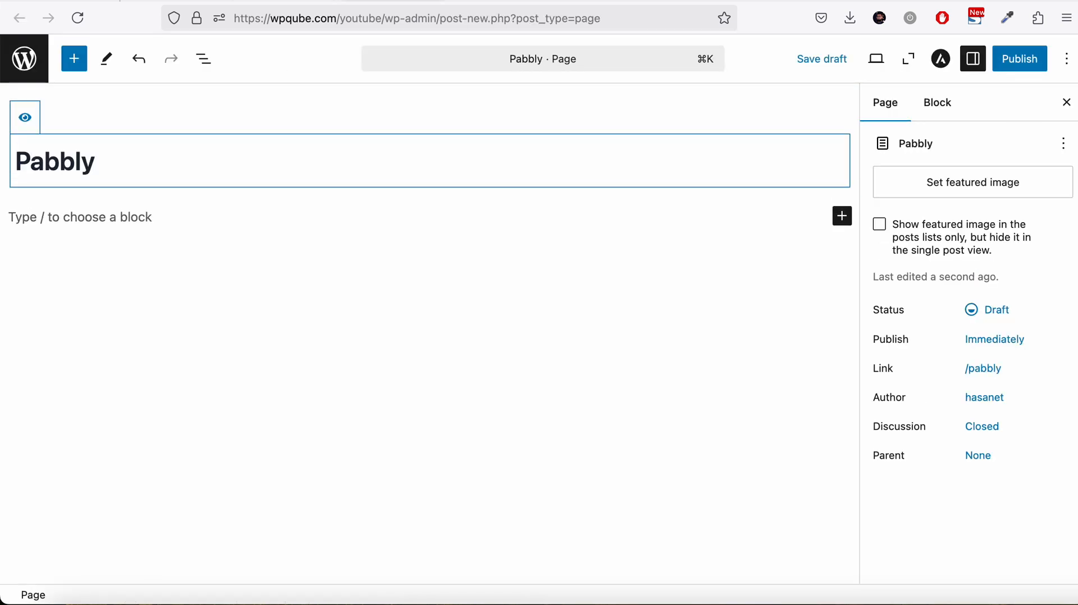
{"action": "type", "text": "[contact-form-7 id=\"af5d6d8\" title=\"Pabbly\"]"}
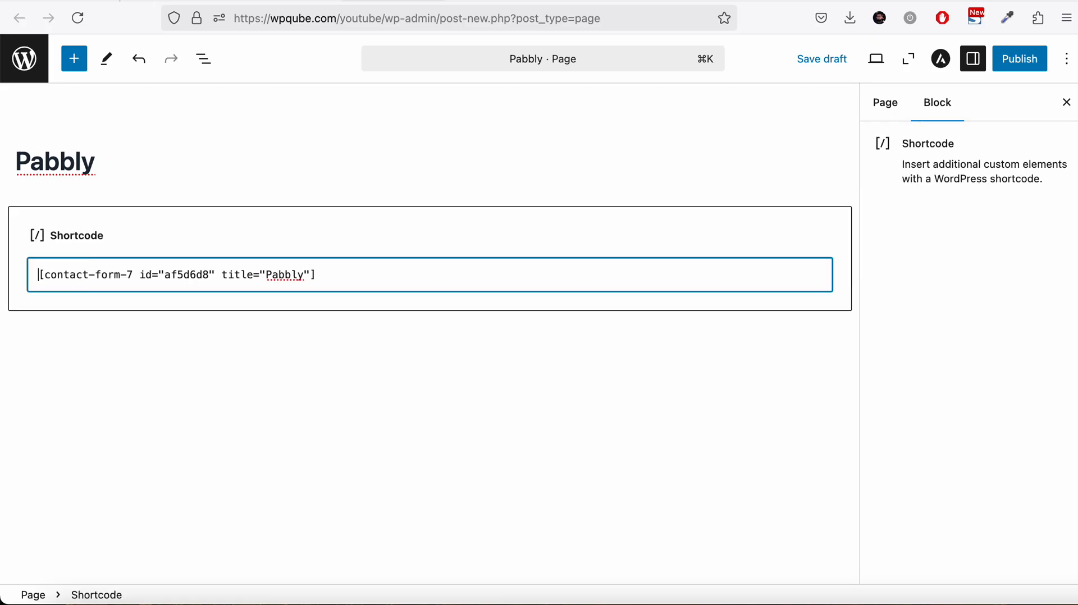
{"action": "left_click", "coordinate": [1019, 58]}
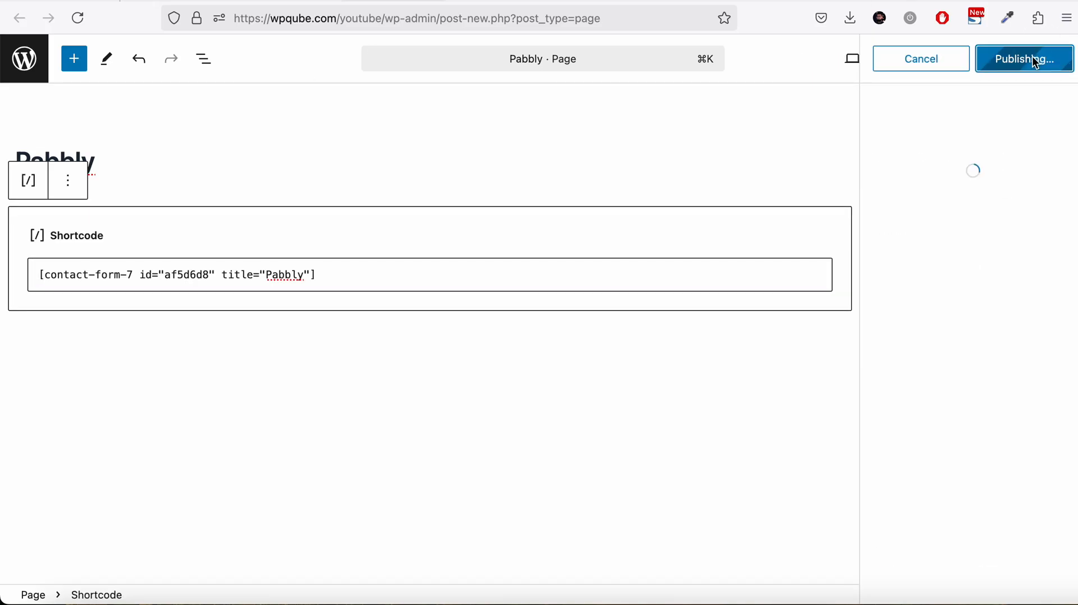
{"action": "left_click", "coordinate": [1023, 59]}
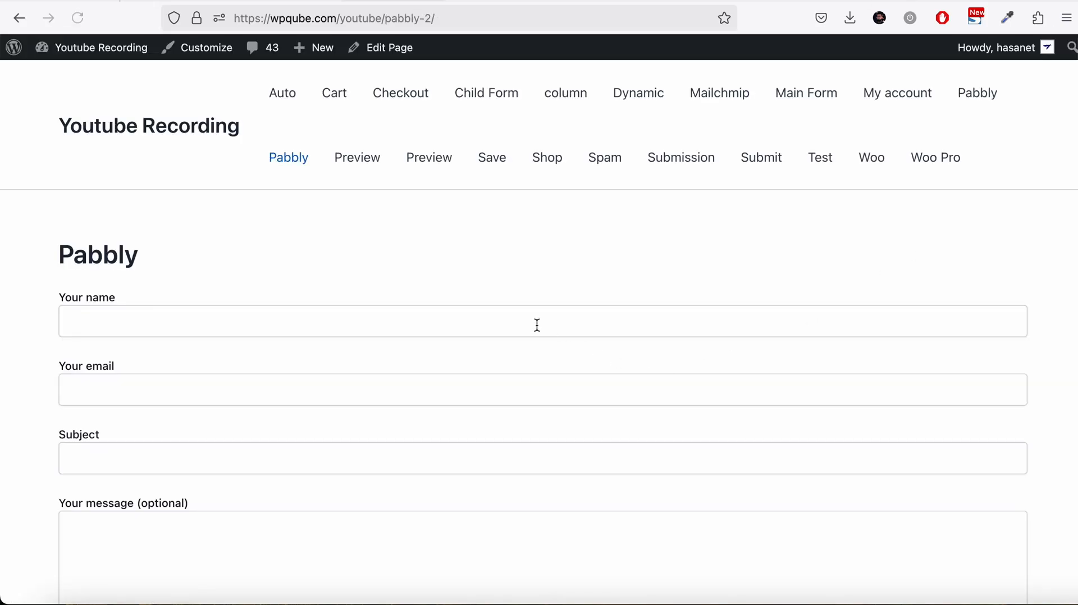
{"action": "scroll", "scroll_direction": "down", "scroll_amount": 3}
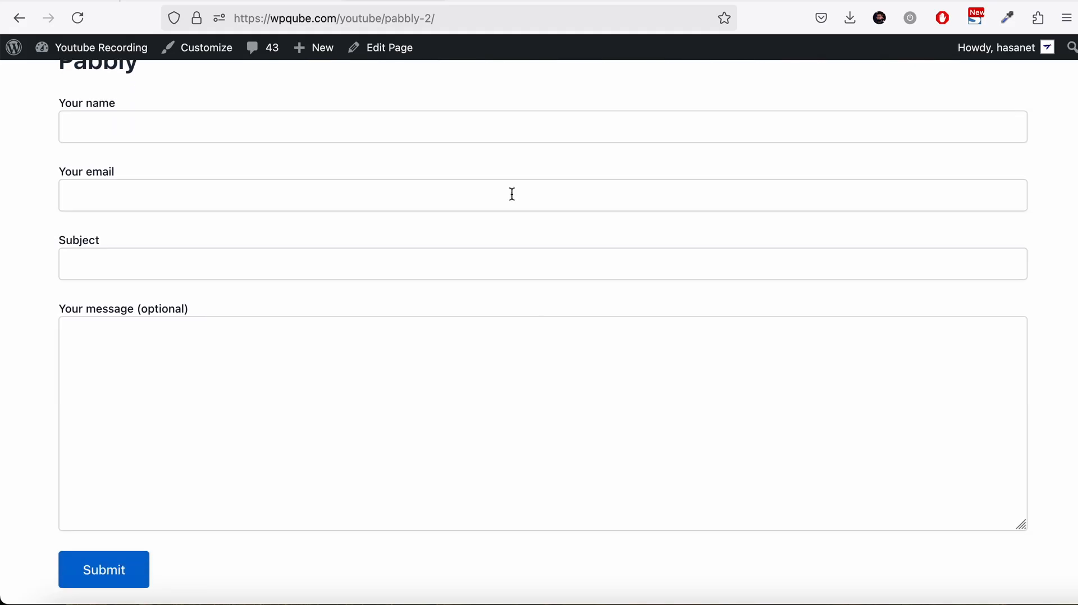
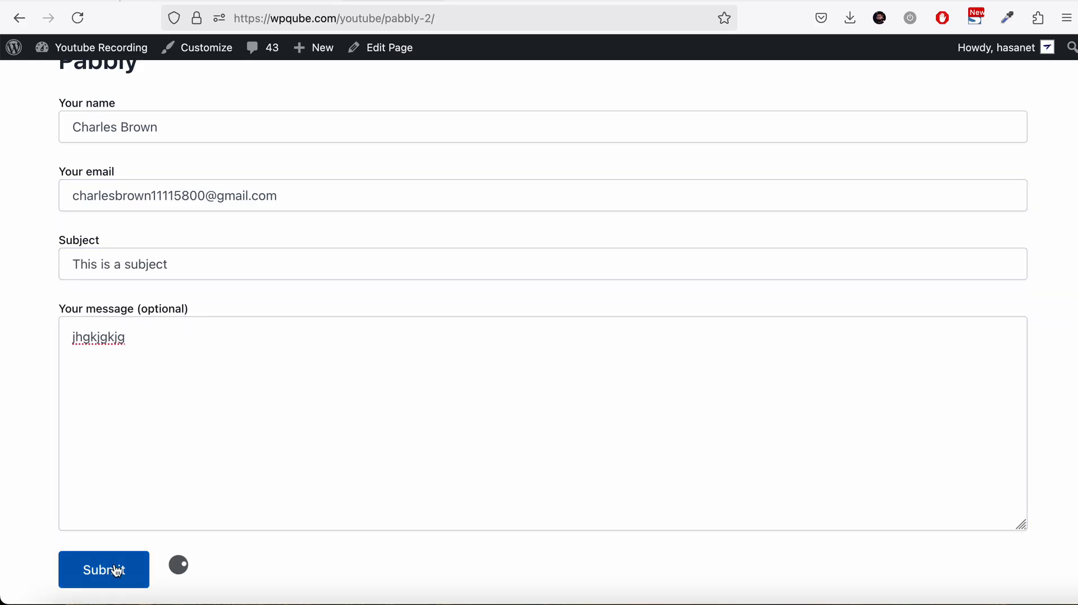
{"action": "left_click", "coordinate": [104, 570]}
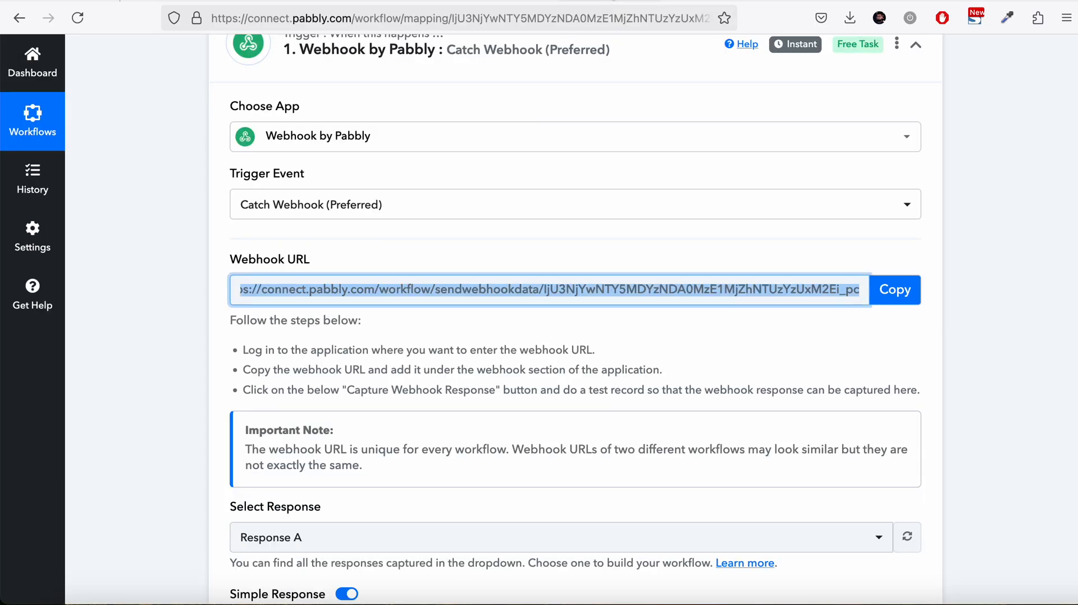
Scroll through Pabbly's Response Received to check the captured subject, name, message and email.
{"action": "scroll", "scroll_direction": "down", "scroll_amount": 3}
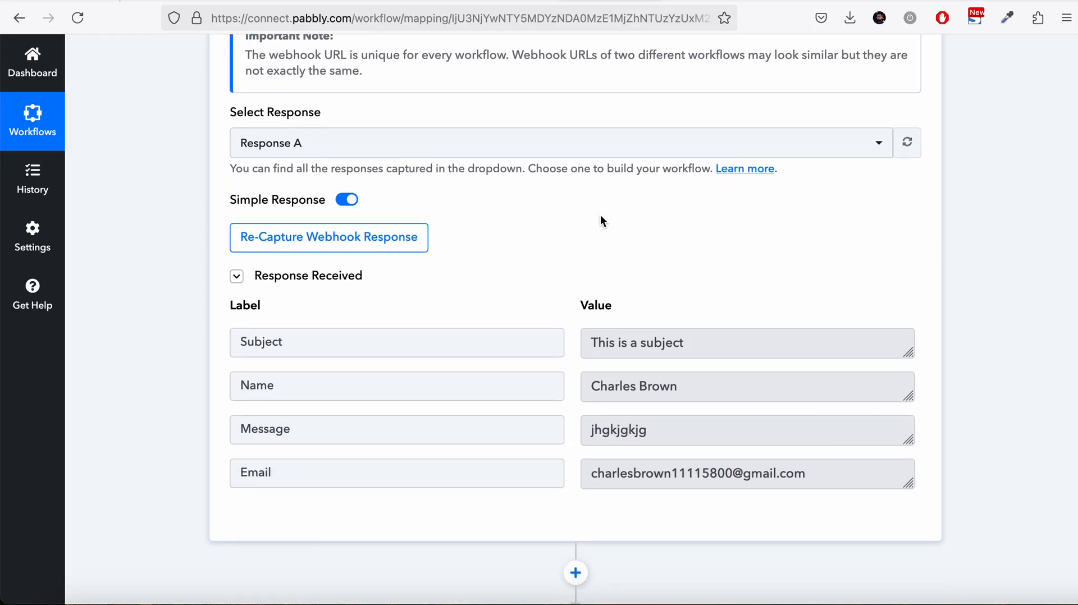
{"action": "mouse_move", "coordinate": [520, 314]}
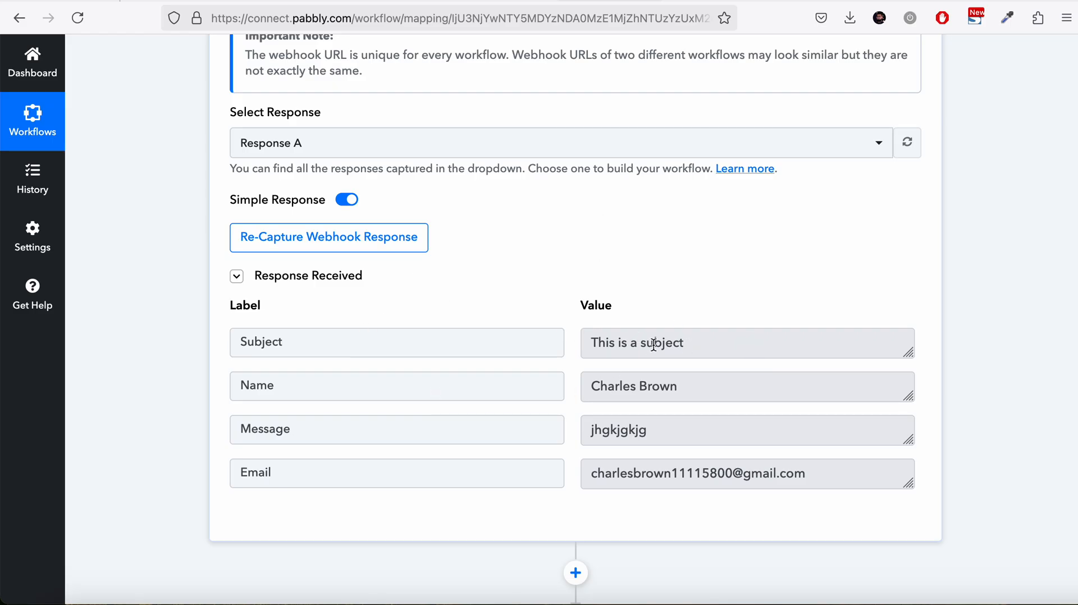
{"action": "mouse_move", "coordinate": [672, 419]}
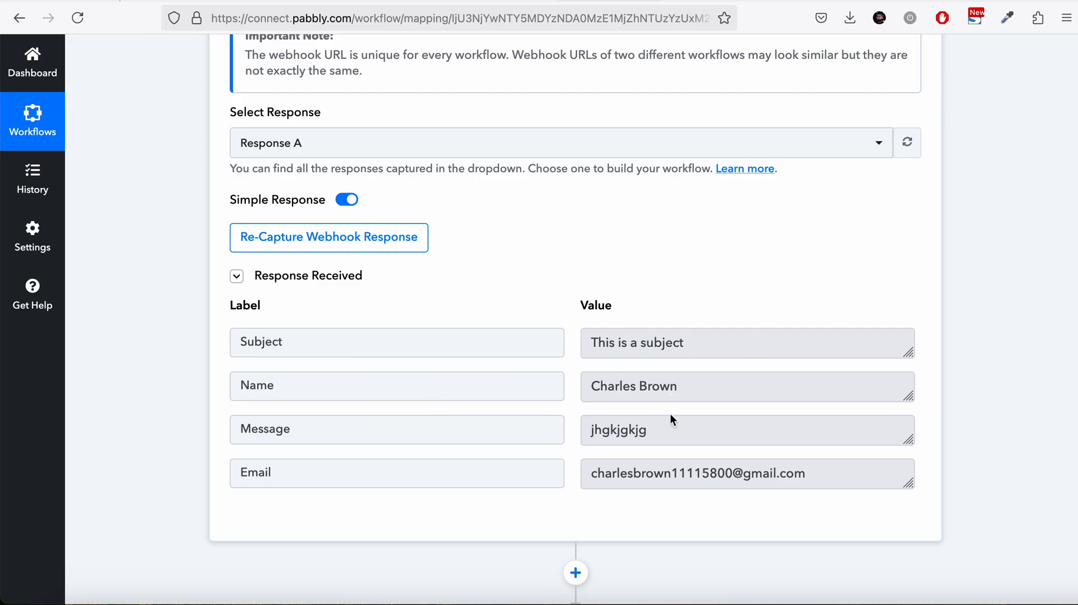
{"action": "scroll", "scroll_direction": "down", "scroll_amount": 3}
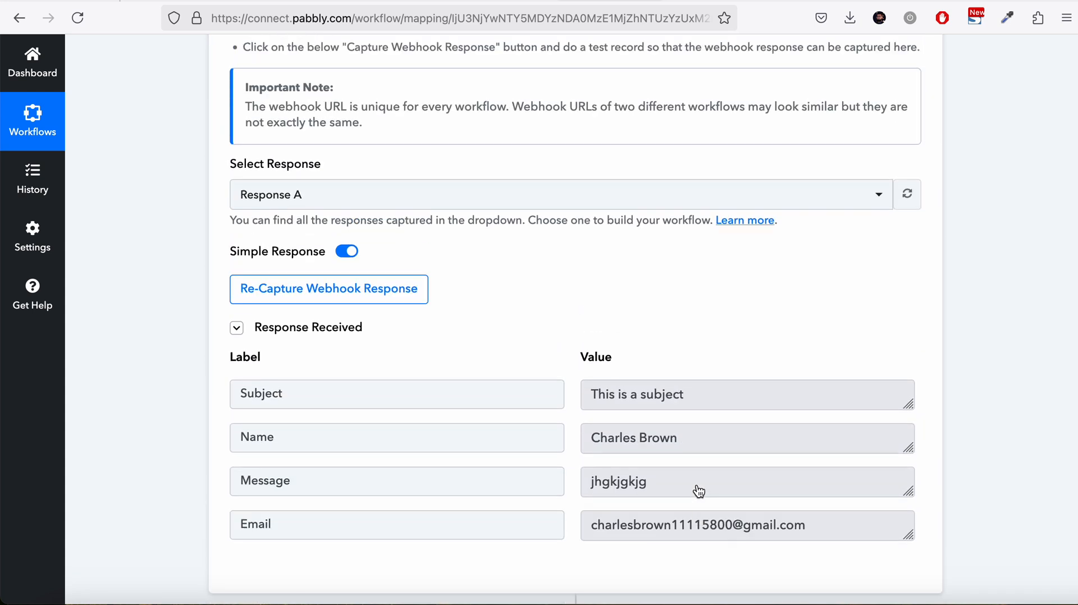
{"action": "scroll", "scroll_direction": "up", "scroll_amount": 3}
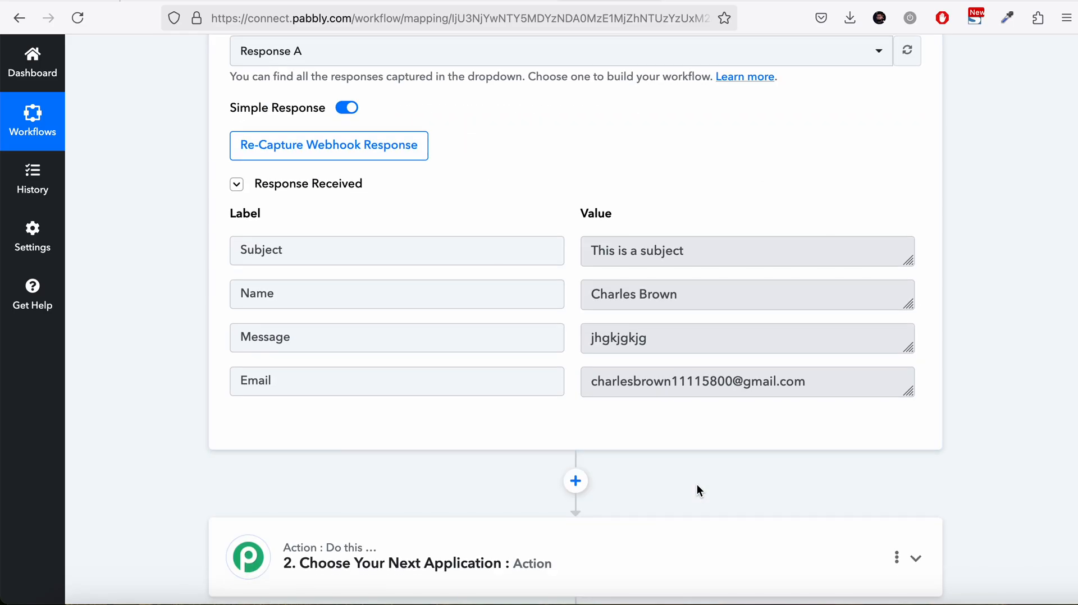
{"action": "scroll", "scroll_direction": "down", "scroll_amount": 3}
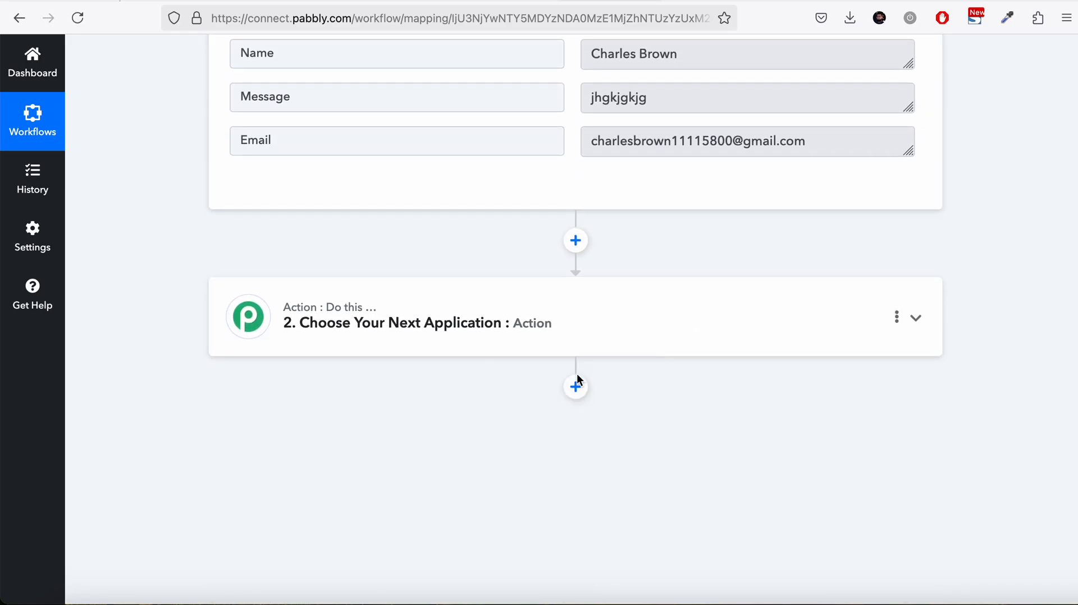
Expand the 'Choose Your Next Application' action step and browse the app grid.
{"action": "left_click", "coordinate": [914, 318]}
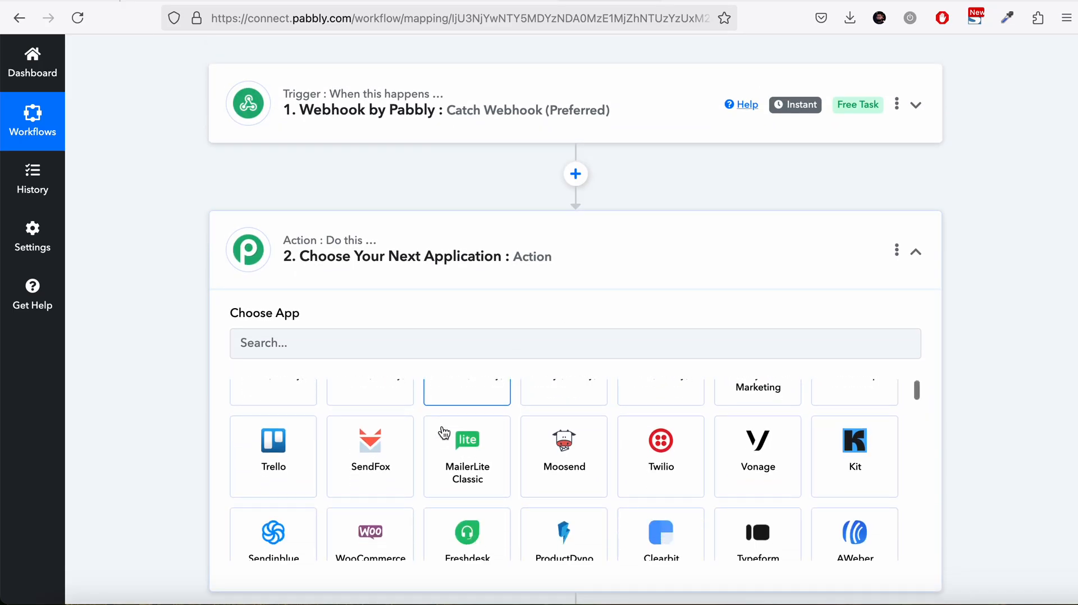
{"action": "scroll", "scroll_direction": "down", "scroll_amount": 3}
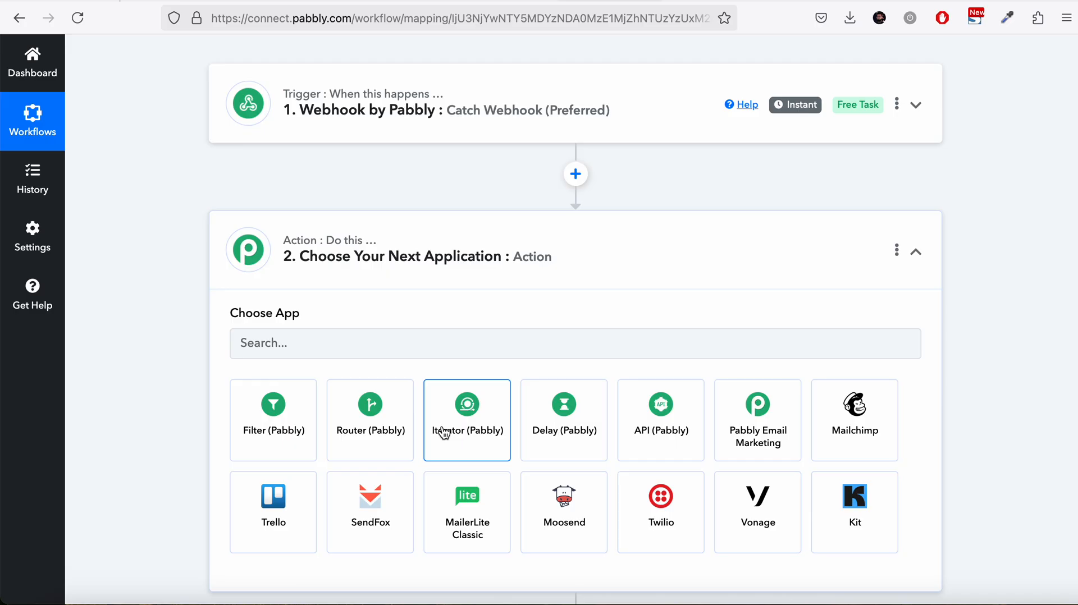
{"action": "mouse_move", "coordinate": [467, 448]}
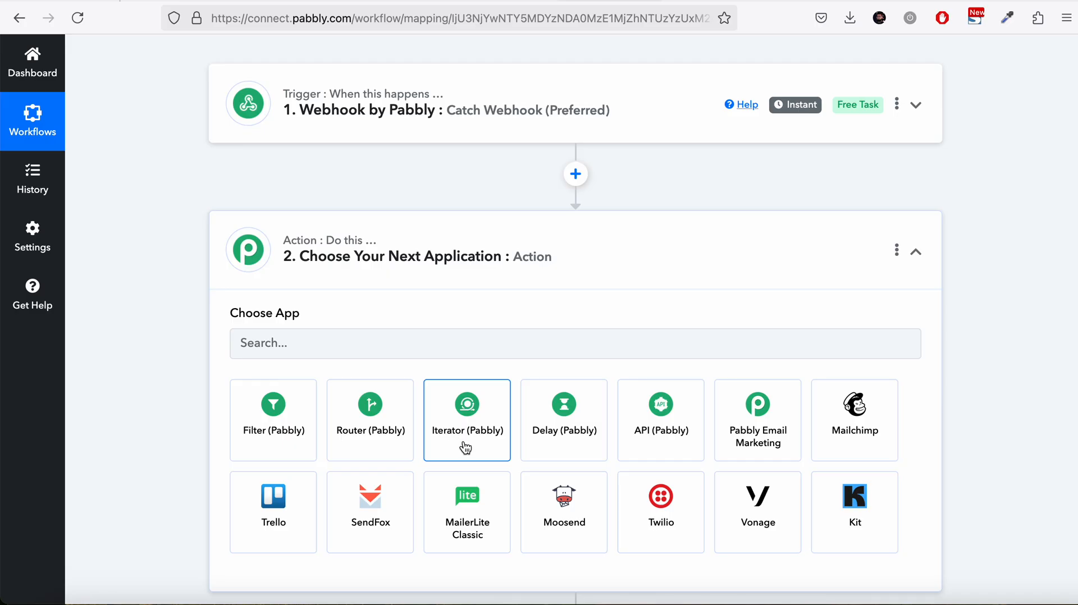
{"action": "scroll", "scroll_direction": "down", "scroll_amount": 3}
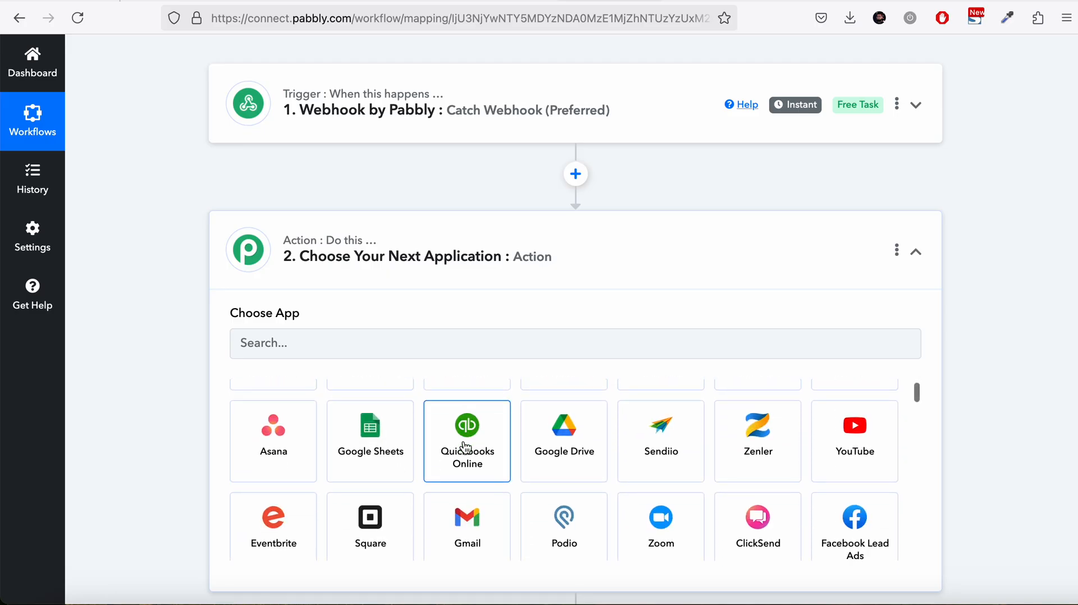